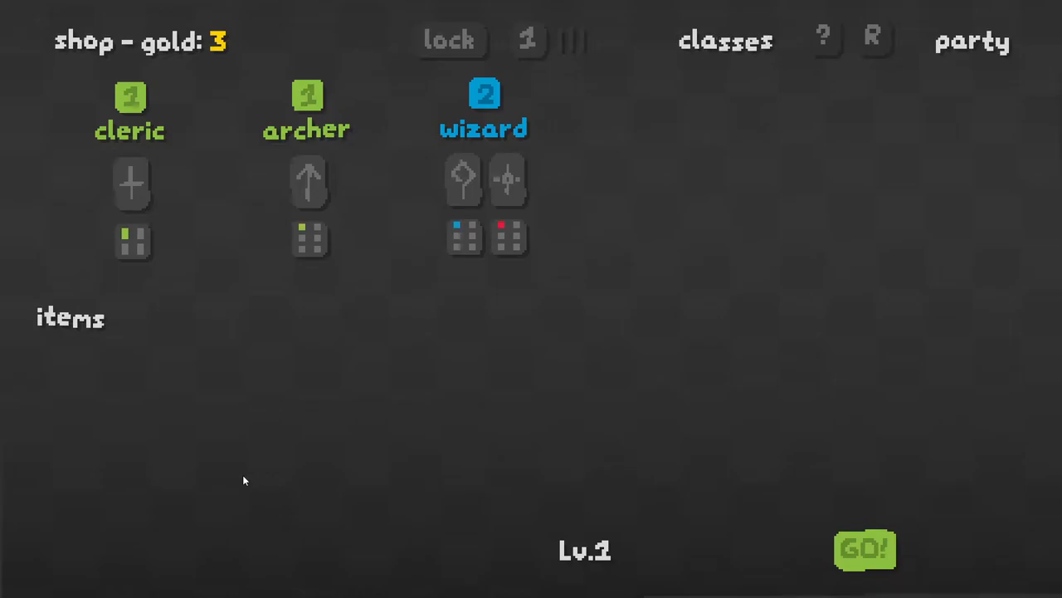
{"action": "mouse_move", "coordinate": [626, 593]}
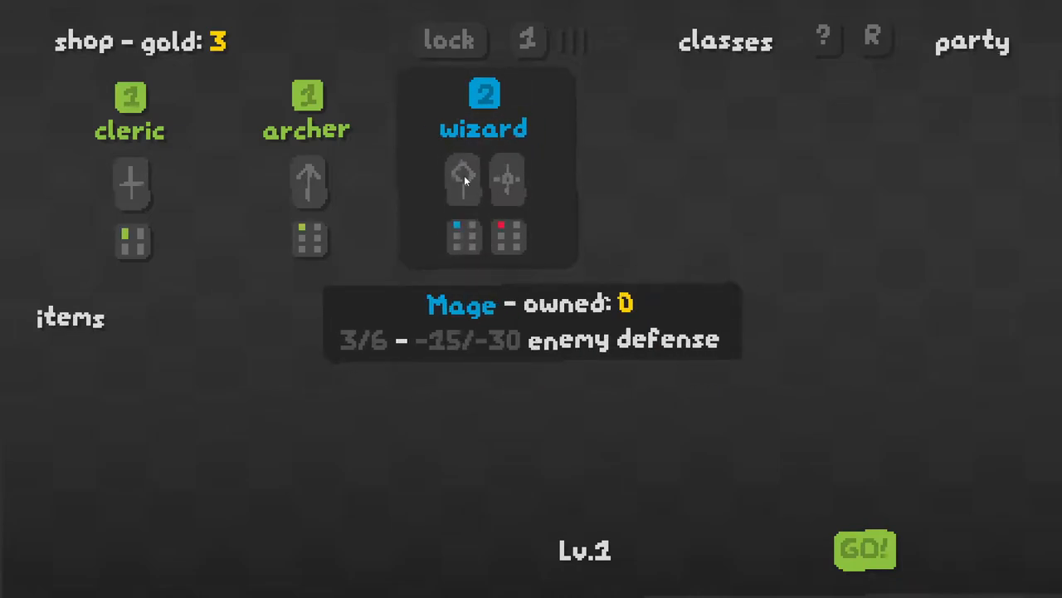
{"action": "mouse_move", "coordinate": [308, 200]}
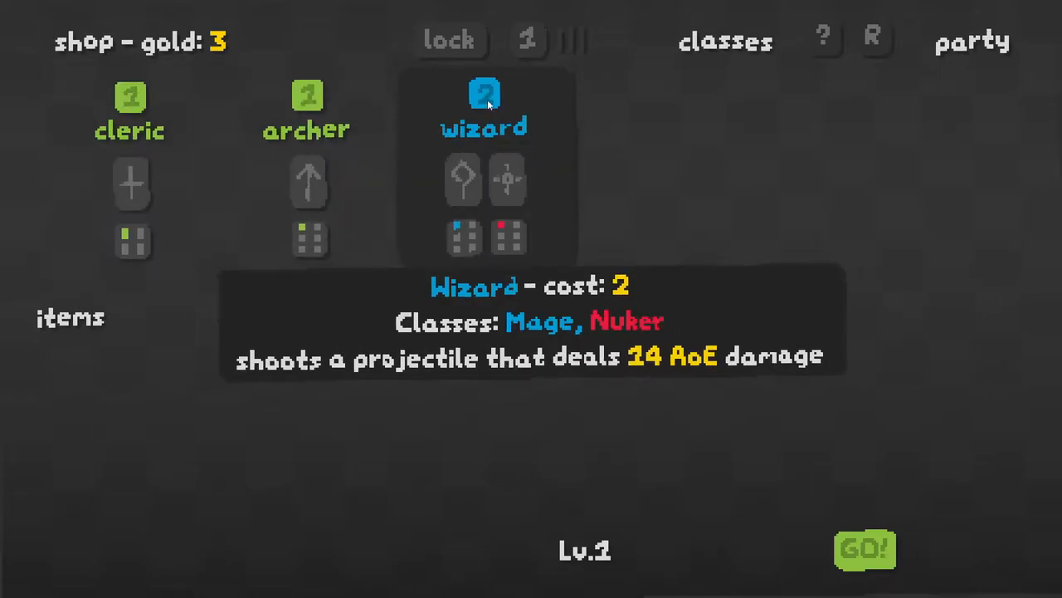
- Buy the wizard card in the Lv.1 shop
{"action": "left_click", "coordinate": [484, 93]}
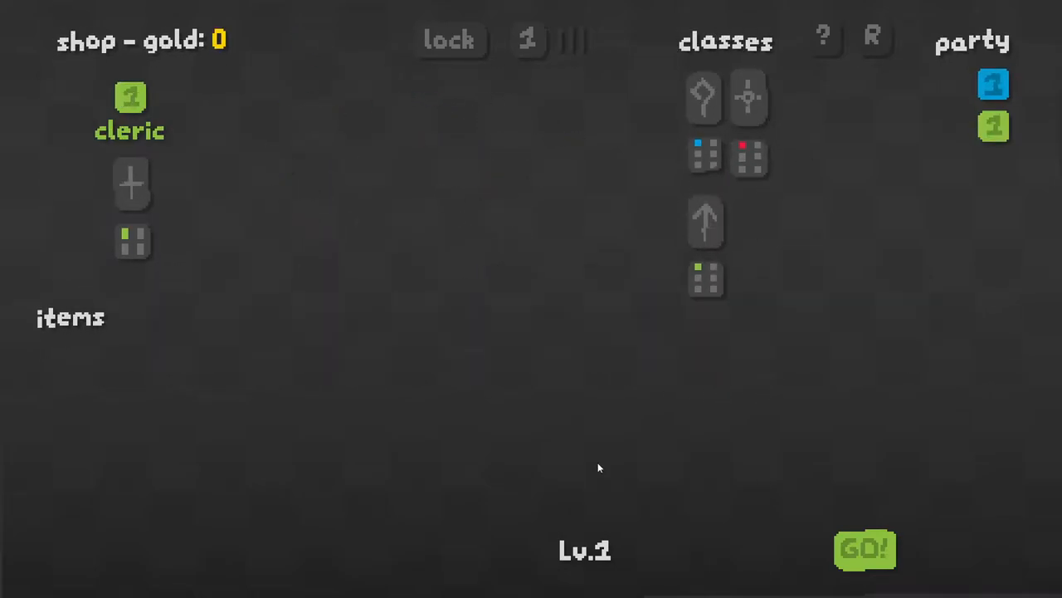
{"action": "left_click", "coordinate": [864, 549]}
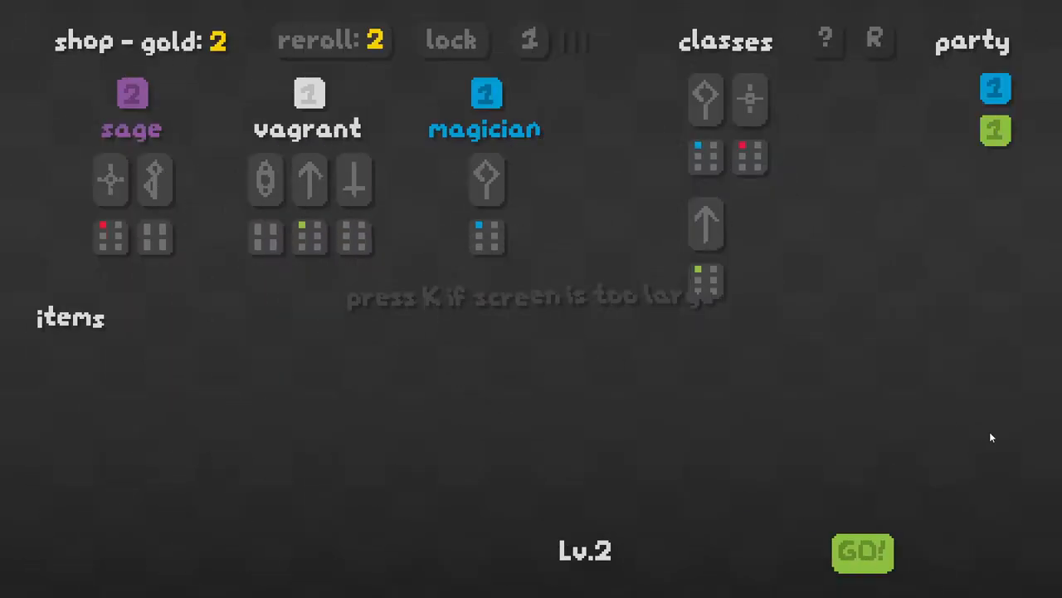
{"action": "mouse_move", "coordinate": [486, 108]}
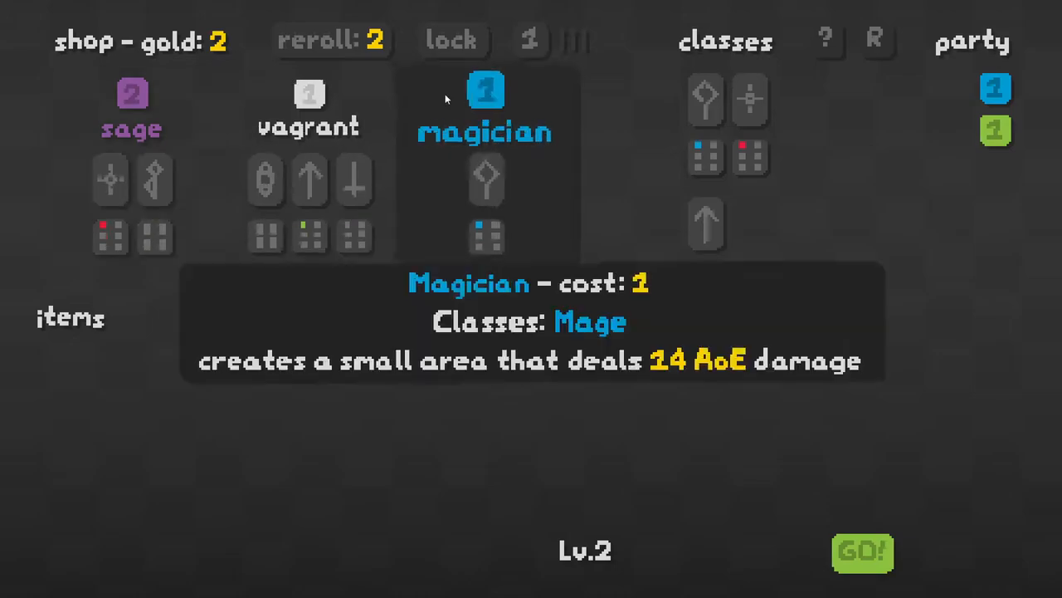
{"action": "mouse_move", "coordinate": [133, 95]}
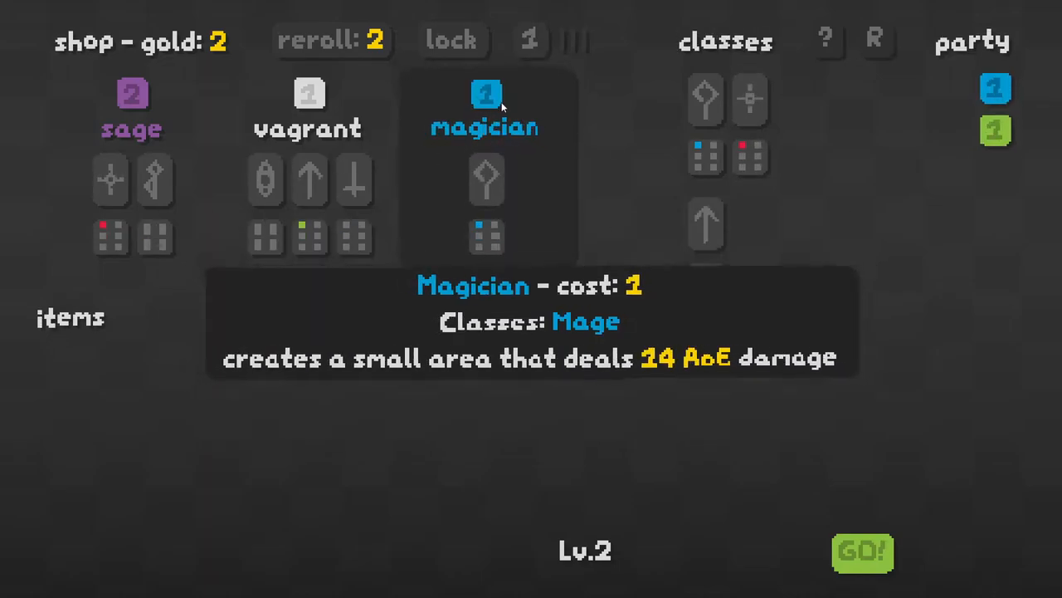
{"action": "mouse_move", "coordinate": [309, 108]}
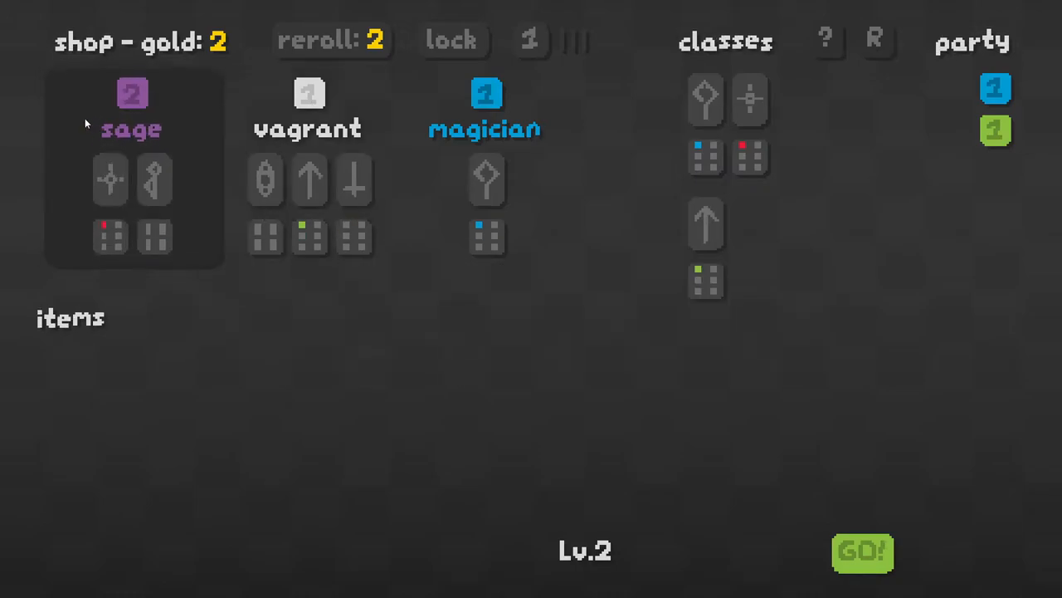
{"action": "mouse_move", "coordinate": [132, 94]}
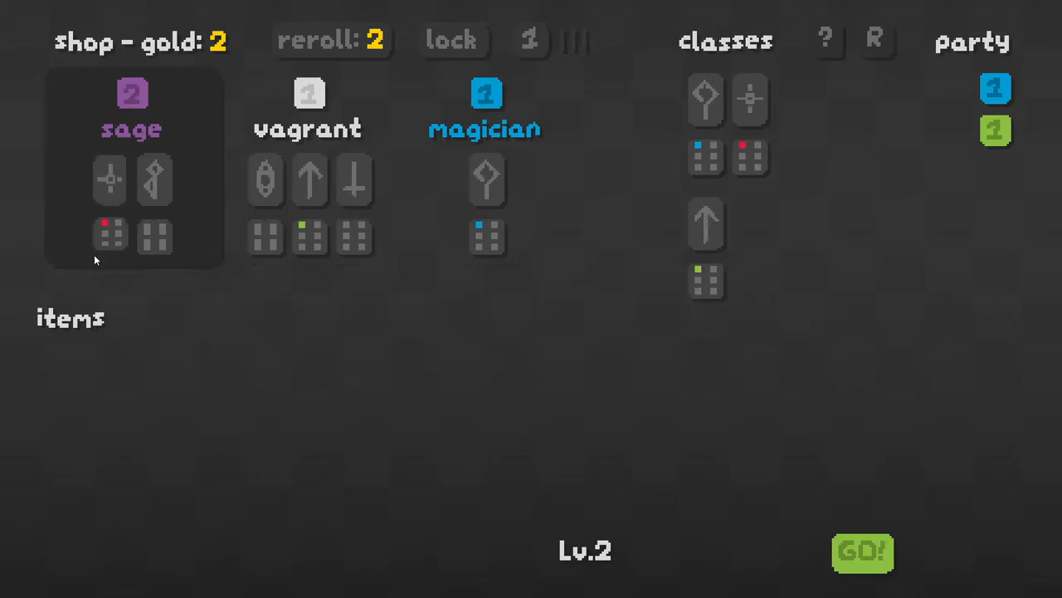
{"action": "mouse_move", "coordinate": [109, 235]}
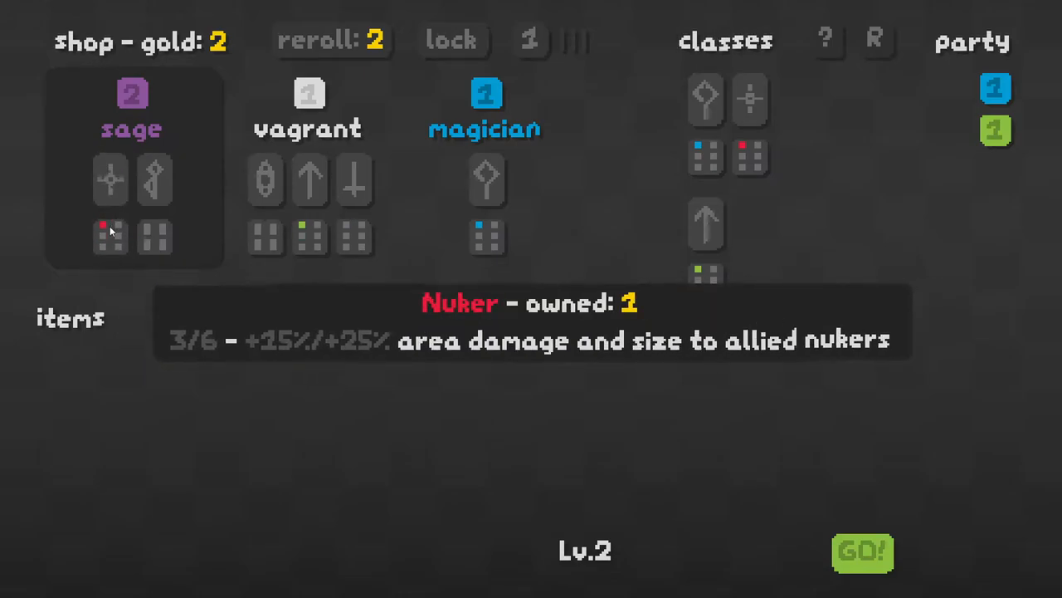
{"action": "mouse_move", "coordinate": [994, 88]}
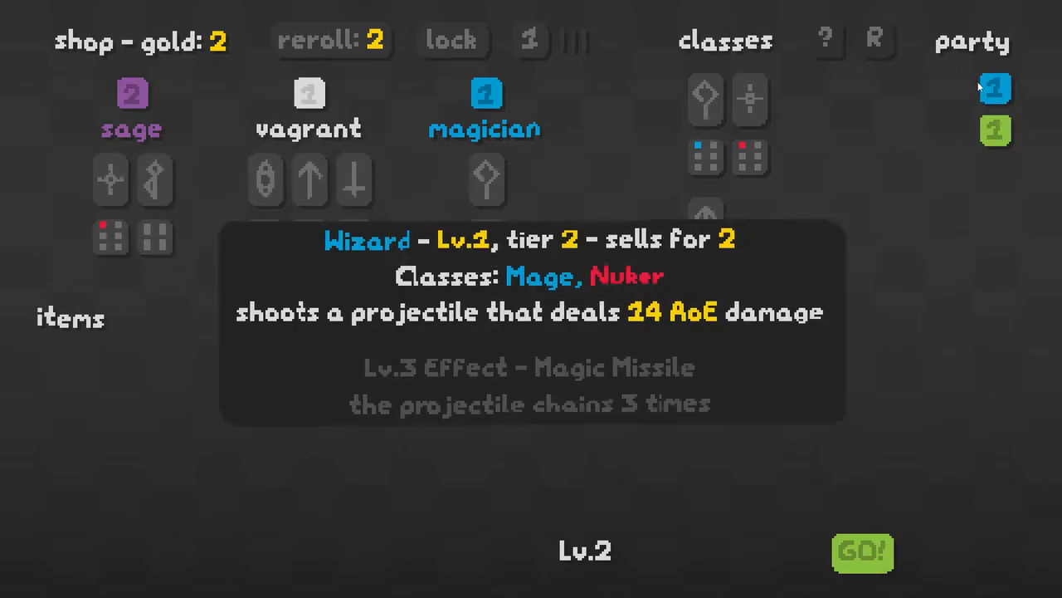
- Buy the sage as the party's third unit
{"action": "left_click", "coordinate": [132, 108]}
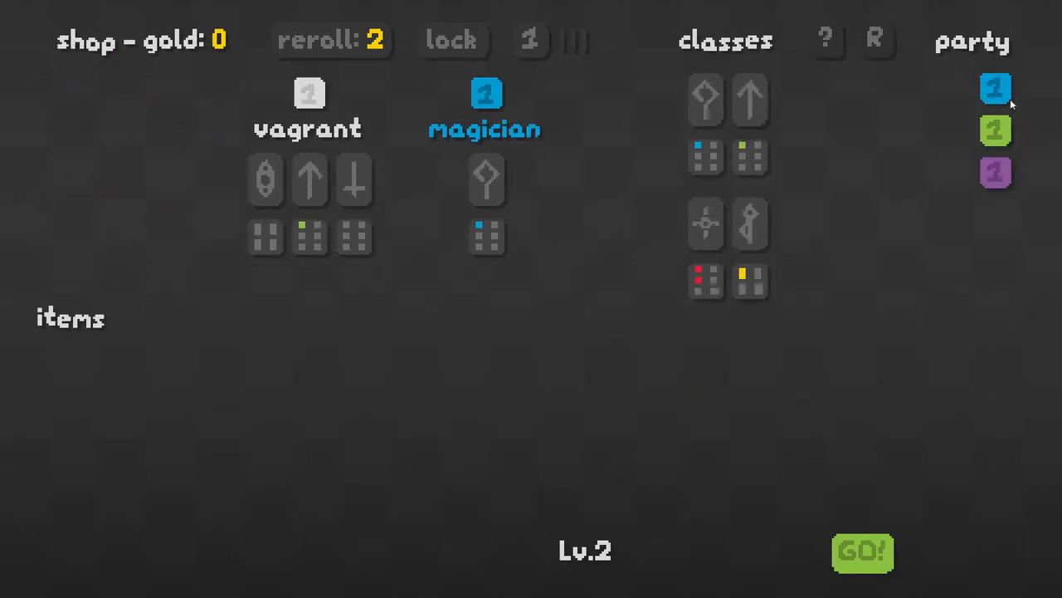
{"action": "mouse_move", "coordinate": [995, 130]}
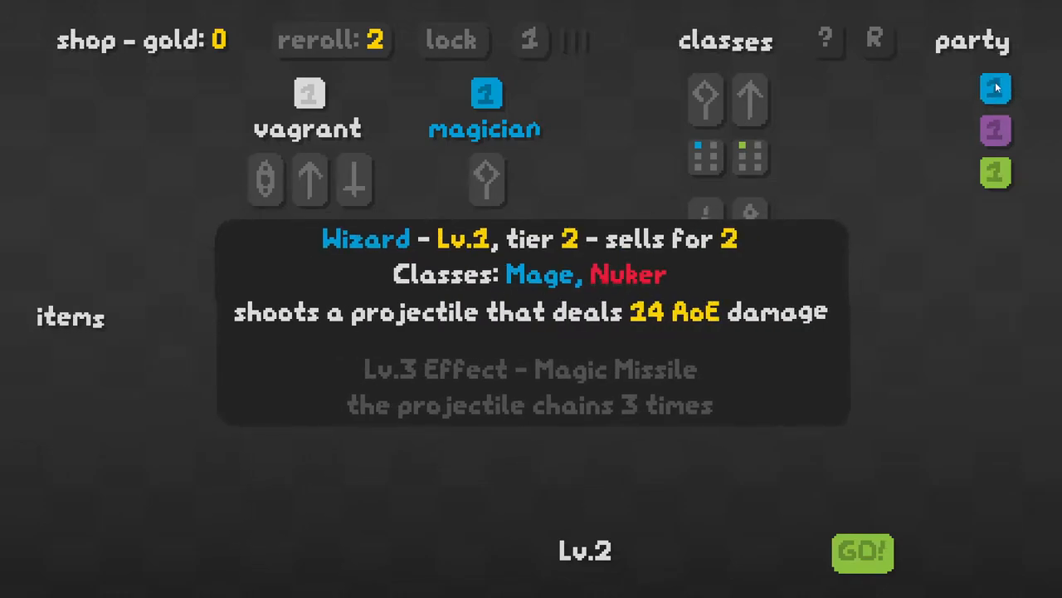
{"action": "mouse_move", "coordinate": [872, 587]}
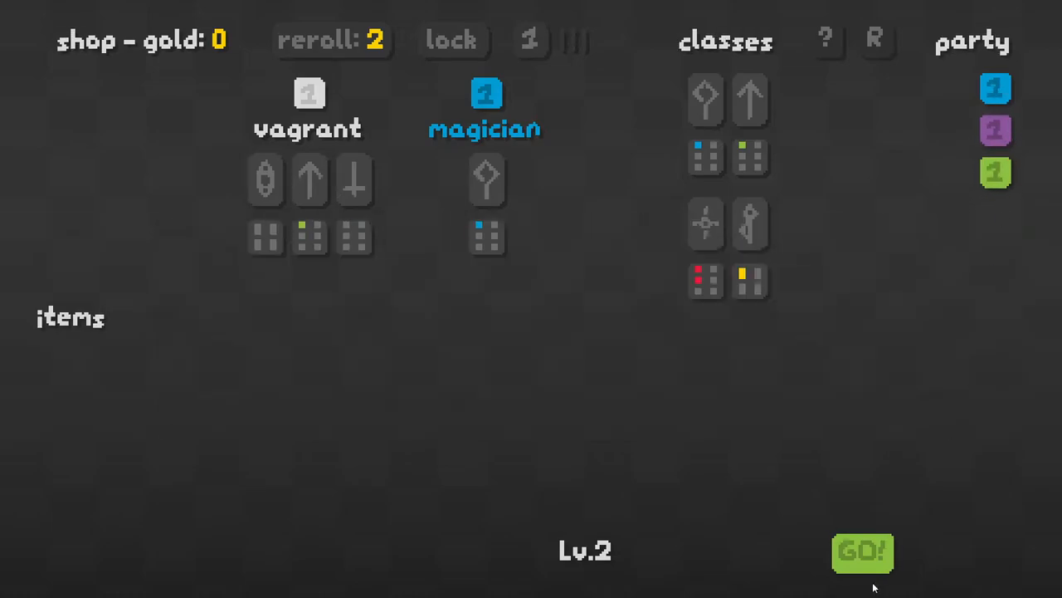
{"action": "left_click", "coordinate": [862, 552]}
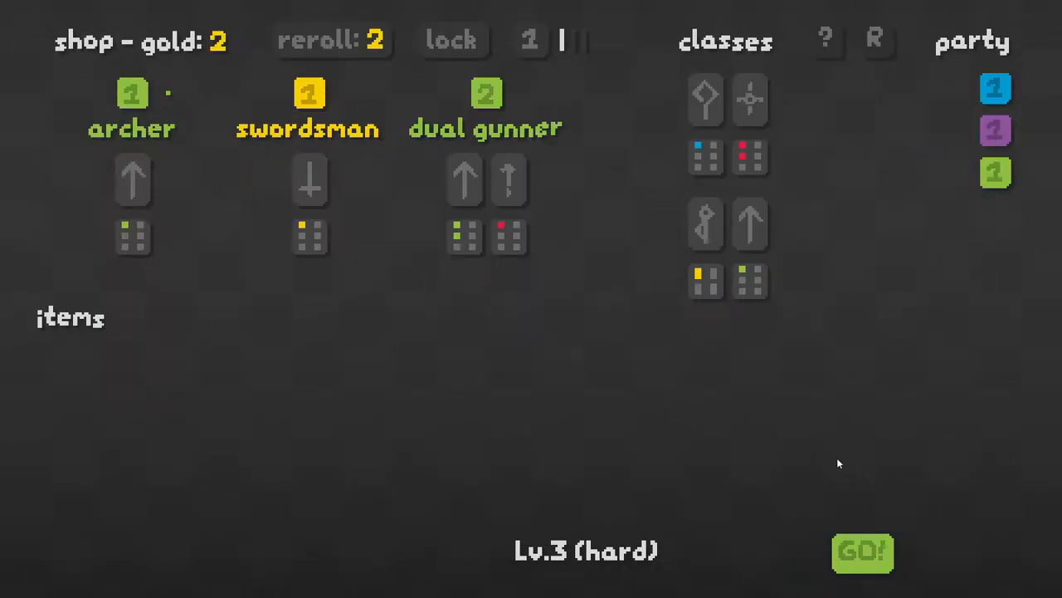
{"action": "mouse_move", "coordinate": [132, 100]}
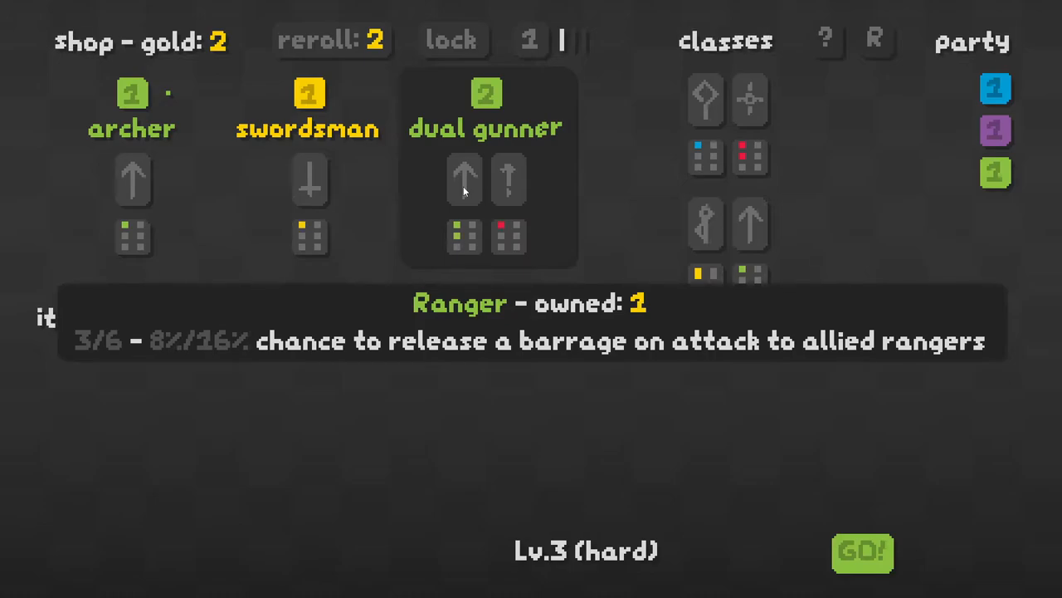
{"action": "mouse_move", "coordinate": [316, 175]}
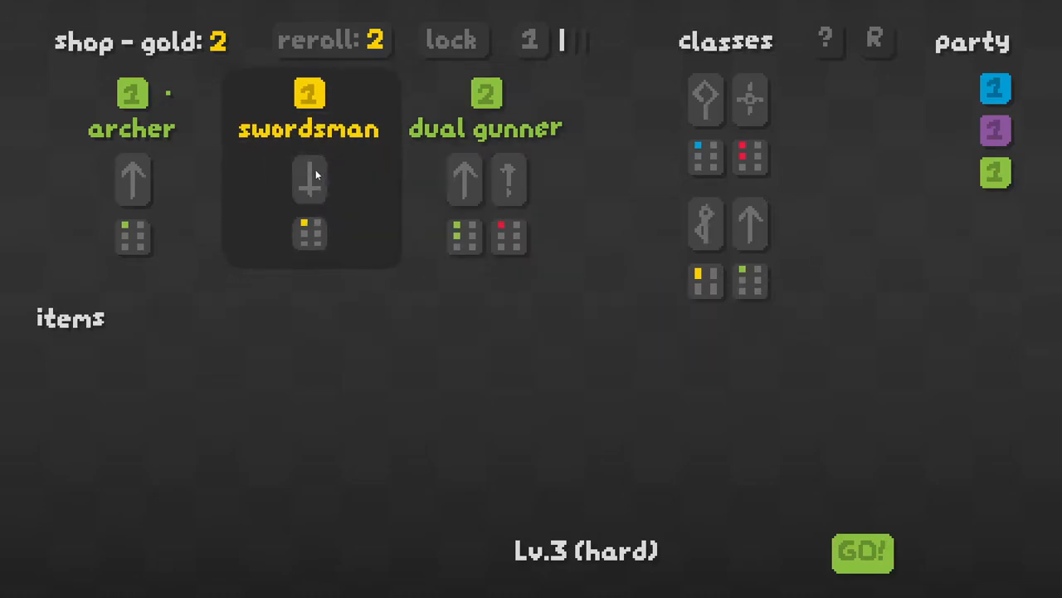
{"action": "left_click", "coordinate": [861, 552]}
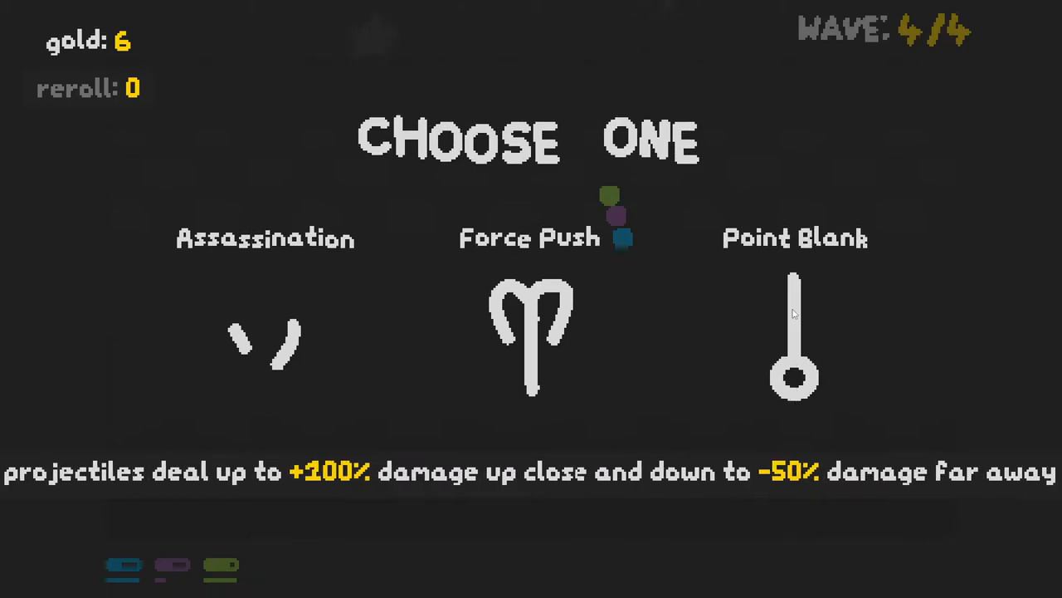
{"action": "mouse_move", "coordinate": [531, 332]}
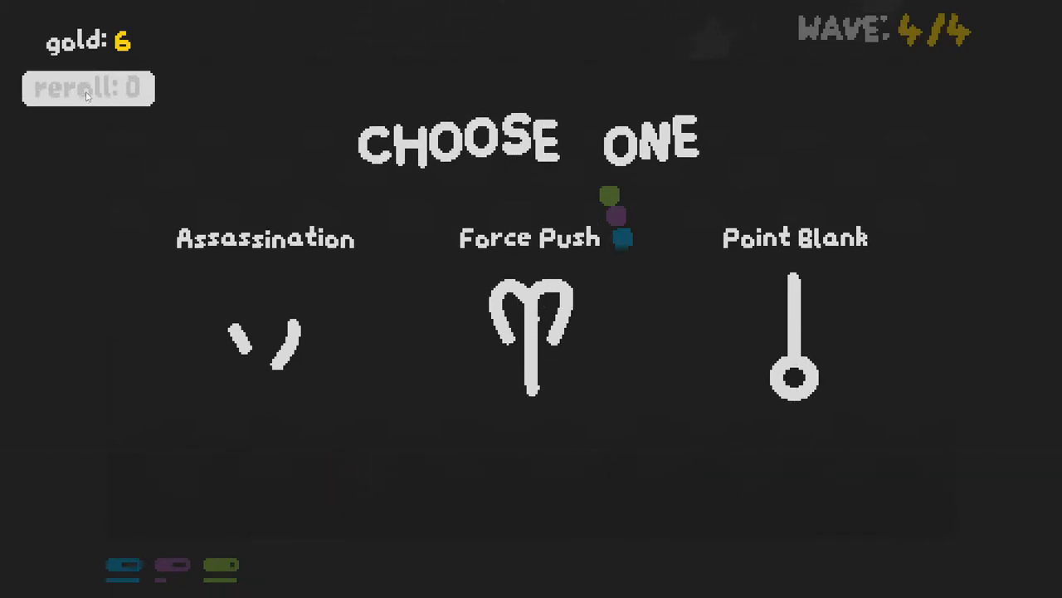
- Reroll the item rewards to Blunt Arrow, Amplify and Force Push, keeping 6 gold
{"action": "left_click", "coordinate": [87, 88]}
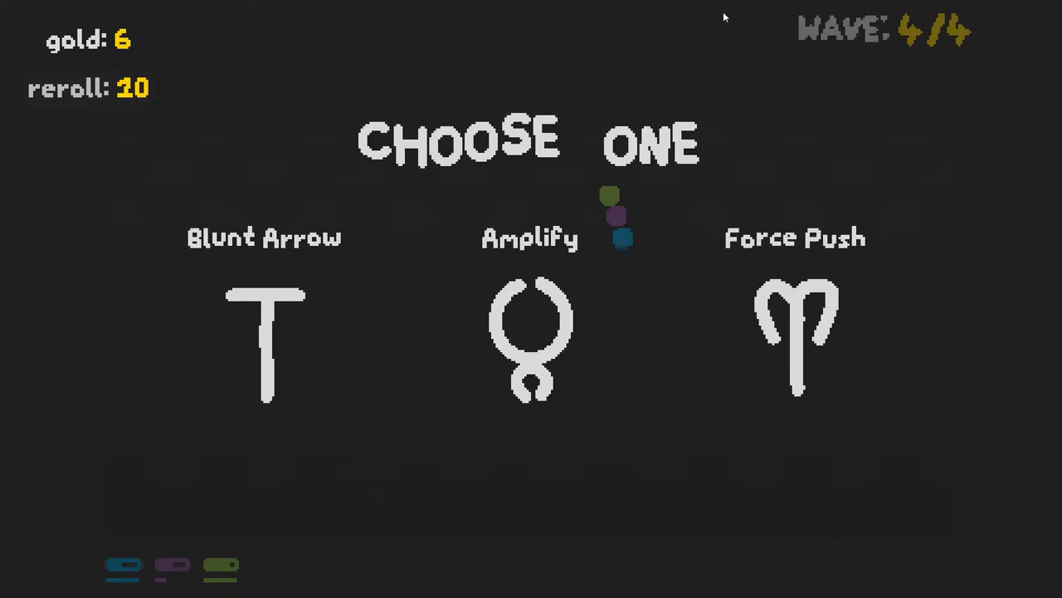
{"action": "mouse_move", "coordinate": [536, 341]}
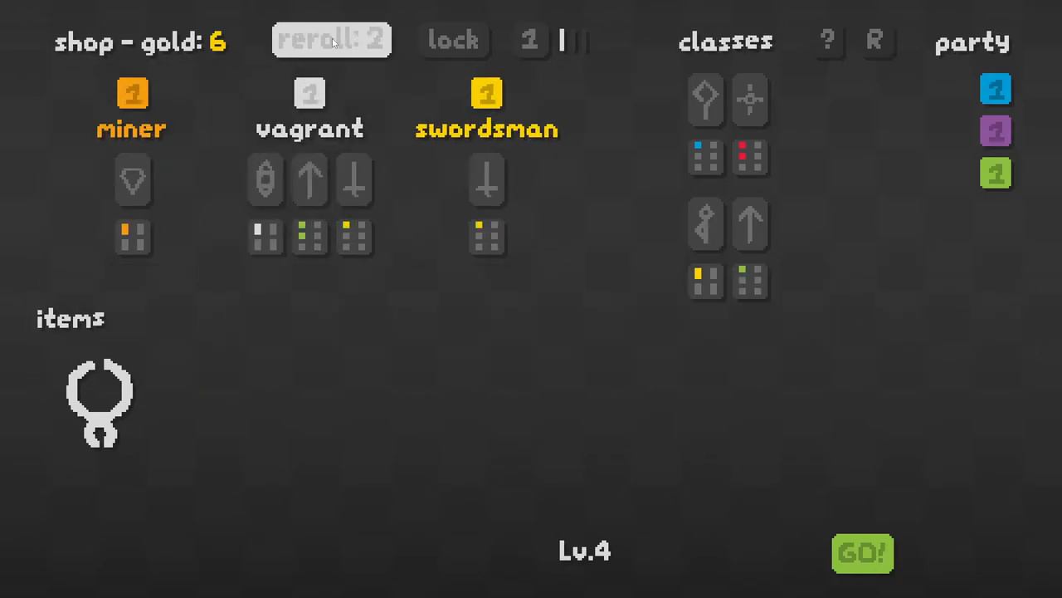
- Reroll the Lv.5 shop and buy the saboteur as the fourth party member
{"action": "left_click", "coordinate": [862, 553]}
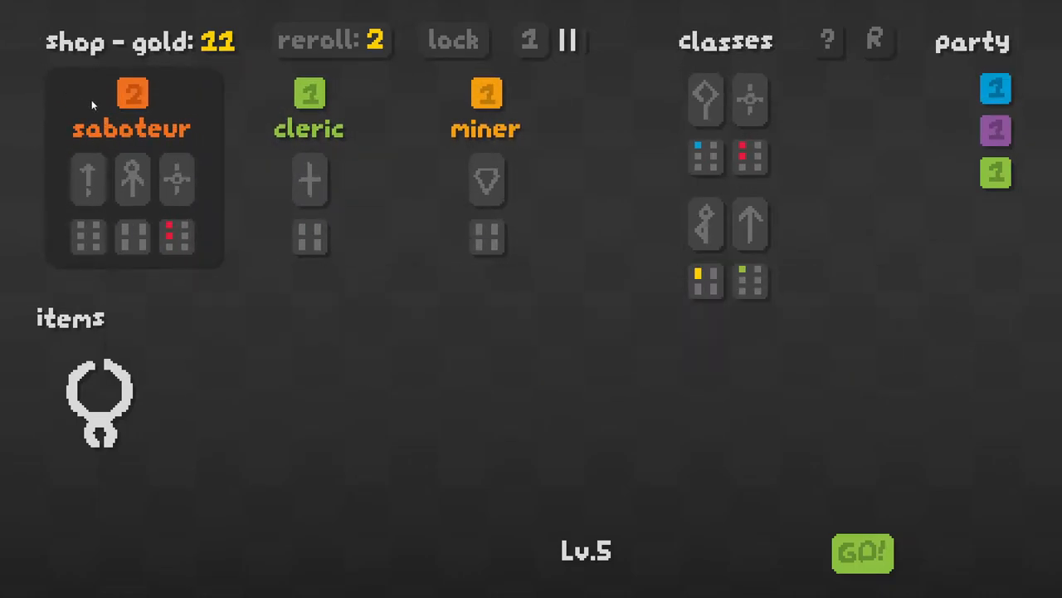
{"action": "mouse_move", "coordinate": [133, 95]}
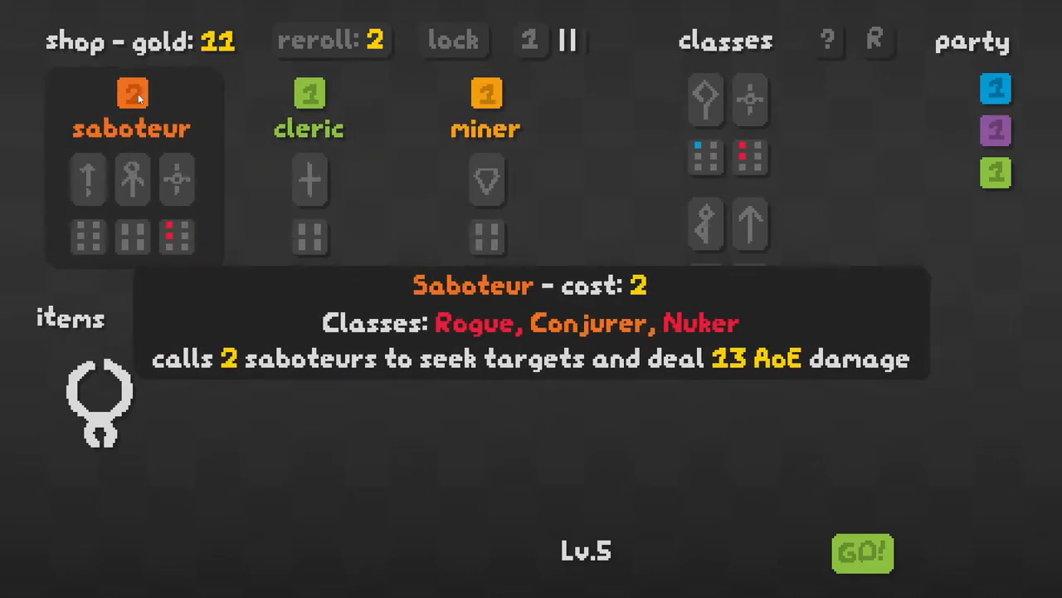
{"action": "left_click", "coordinate": [132, 91]}
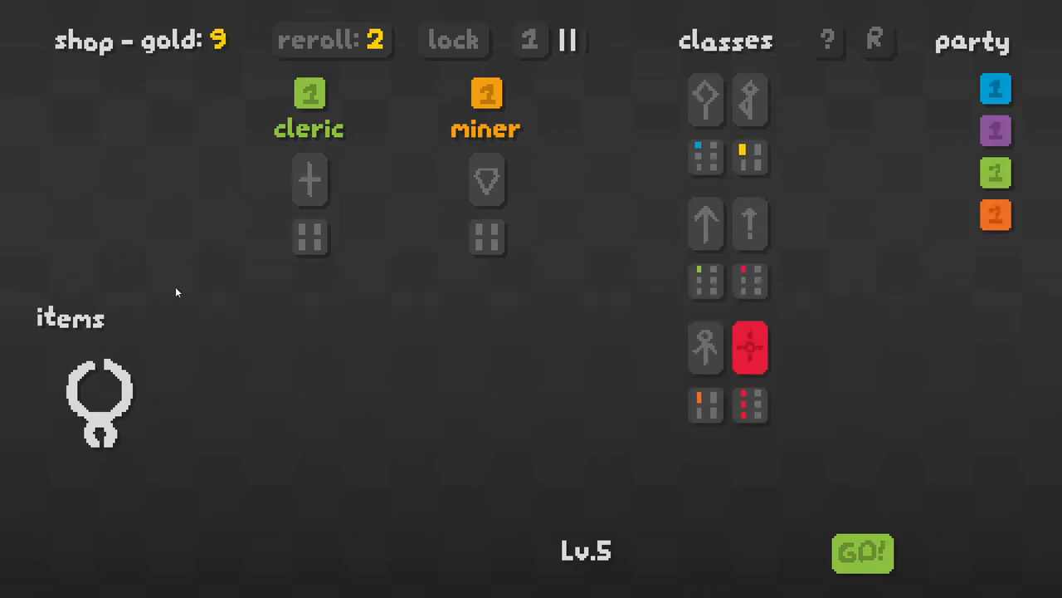
{"action": "mouse_move", "coordinate": [1020, 172]}
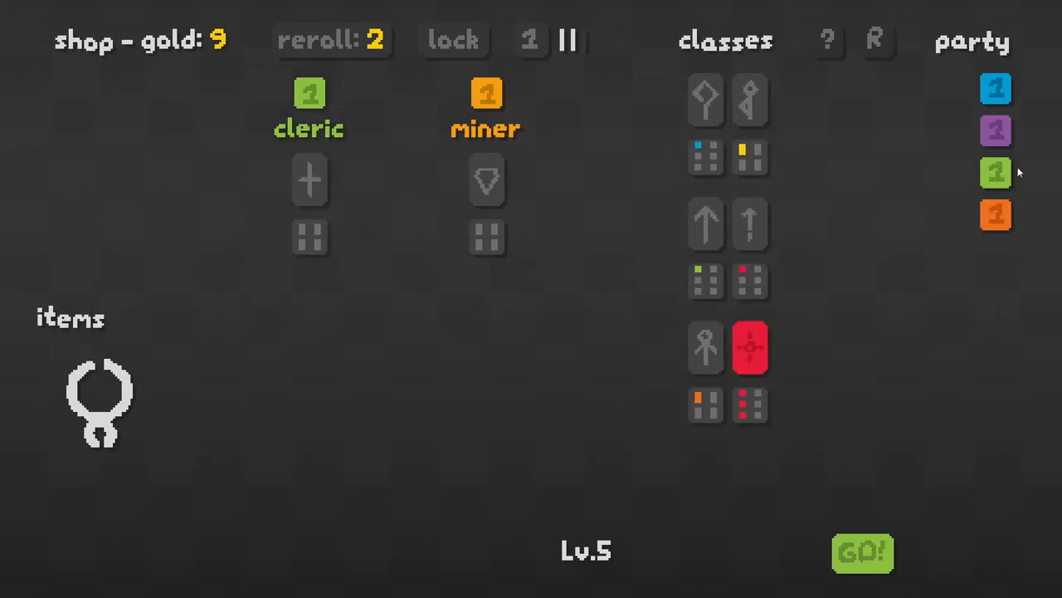
{"action": "mouse_move", "coordinate": [750, 347]}
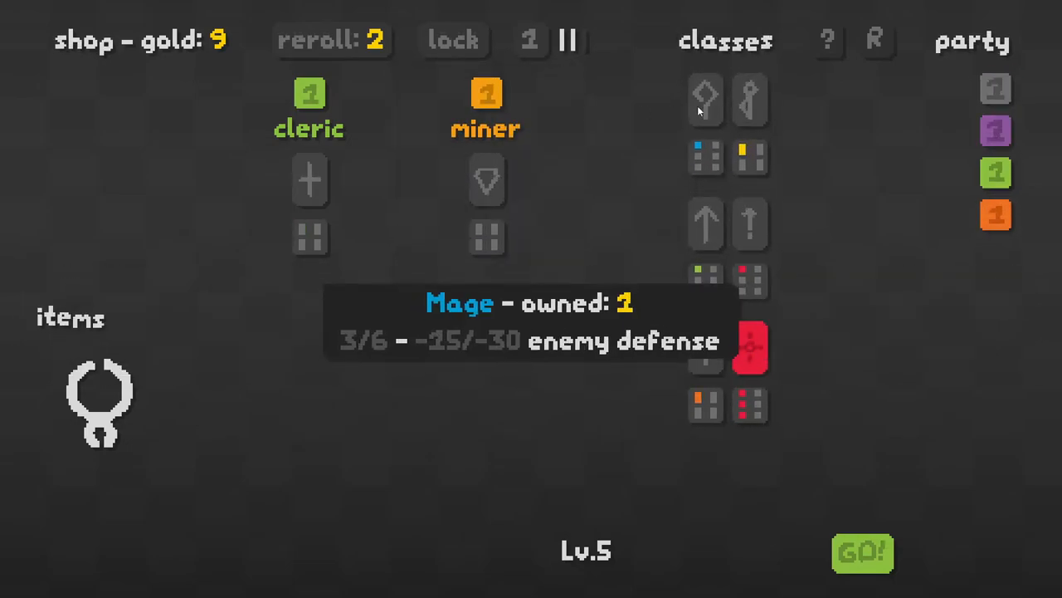
{"action": "mouse_move", "coordinate": [706, 104]}
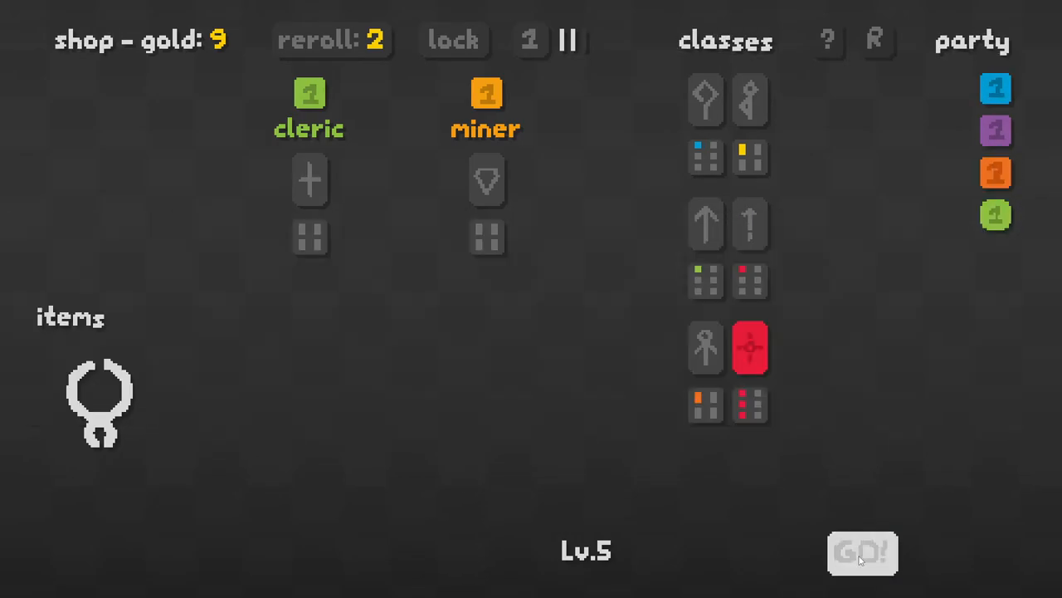
{"action": "left_click", "coordinate": [861, 553]}
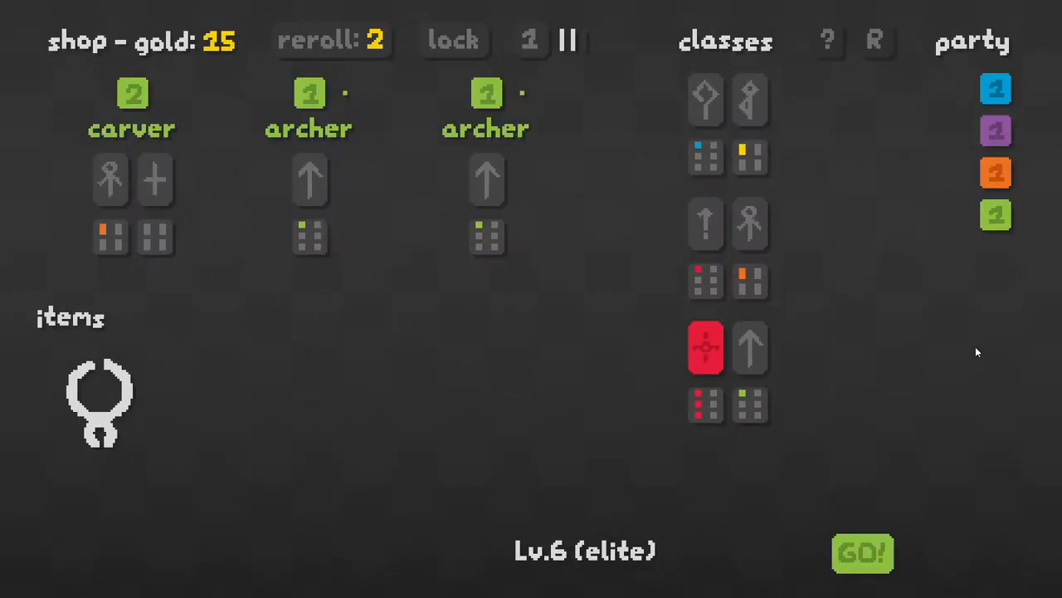
{"action": "mouse_move", "coordinate": [133, 108]}
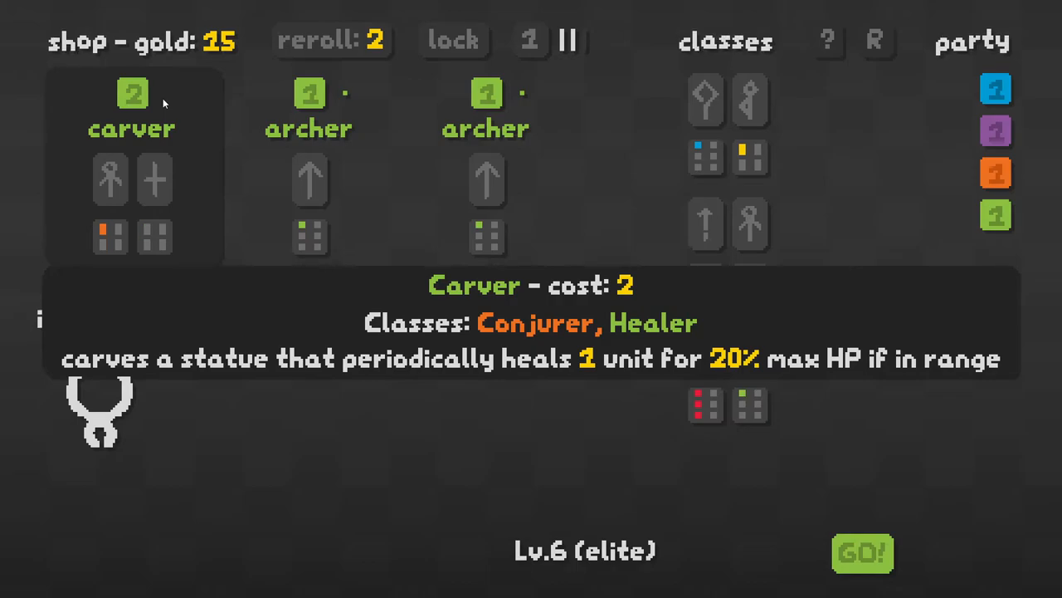
{"action": "mouse_move", "coordinate": [309, 129]}
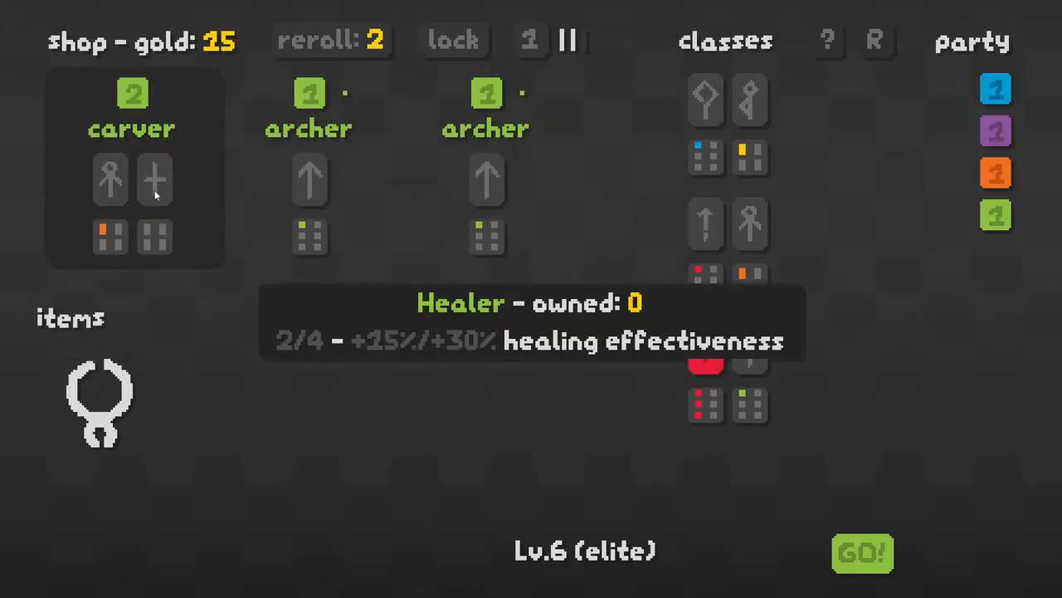
{"action": "mouse_move", "coordinate": [110, 178]}
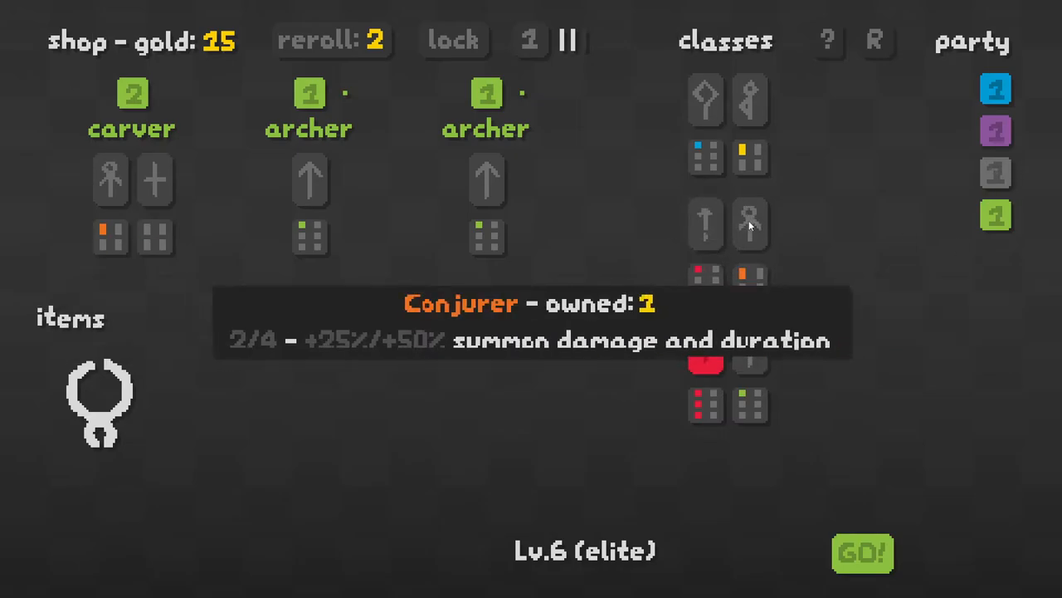
{"action": "mouse_move", "coordinate": [995, 173]}
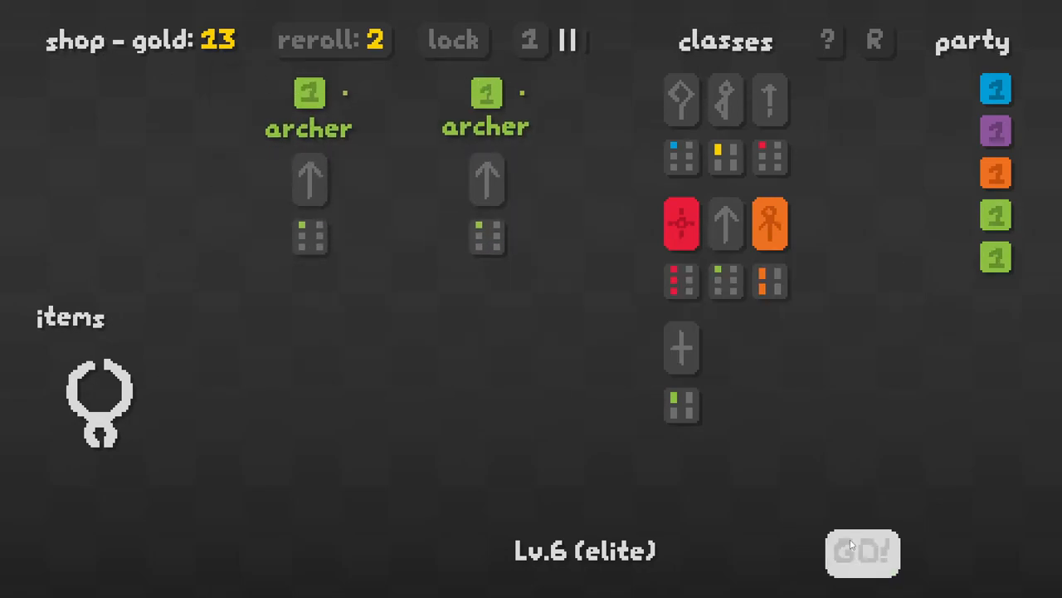
{"action": "left_click", "coordinate": [862, 553]}
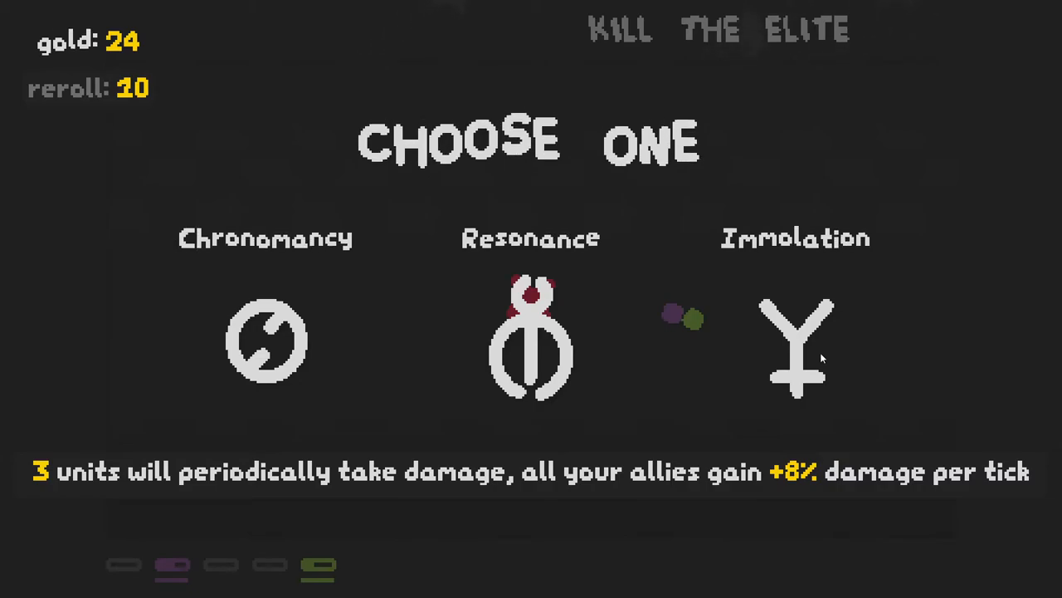
{"action": "mouse_move", "coordinate": [266, 340]}
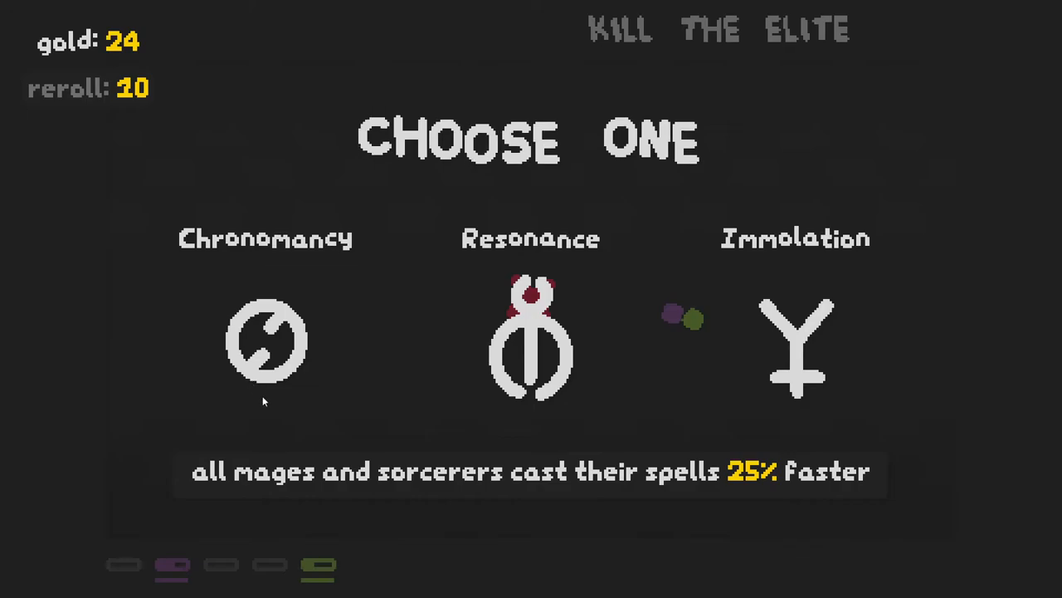
{"action": "mouse_move", "coordinate": [528, 340]}
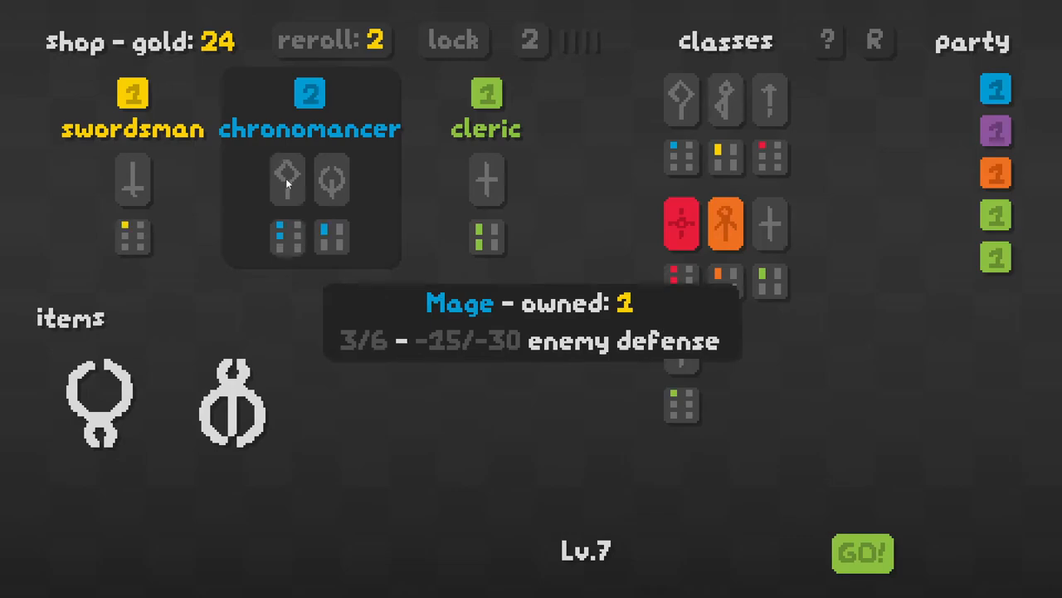
{"action": "mouse_move", "coordinate": [488, 179]}
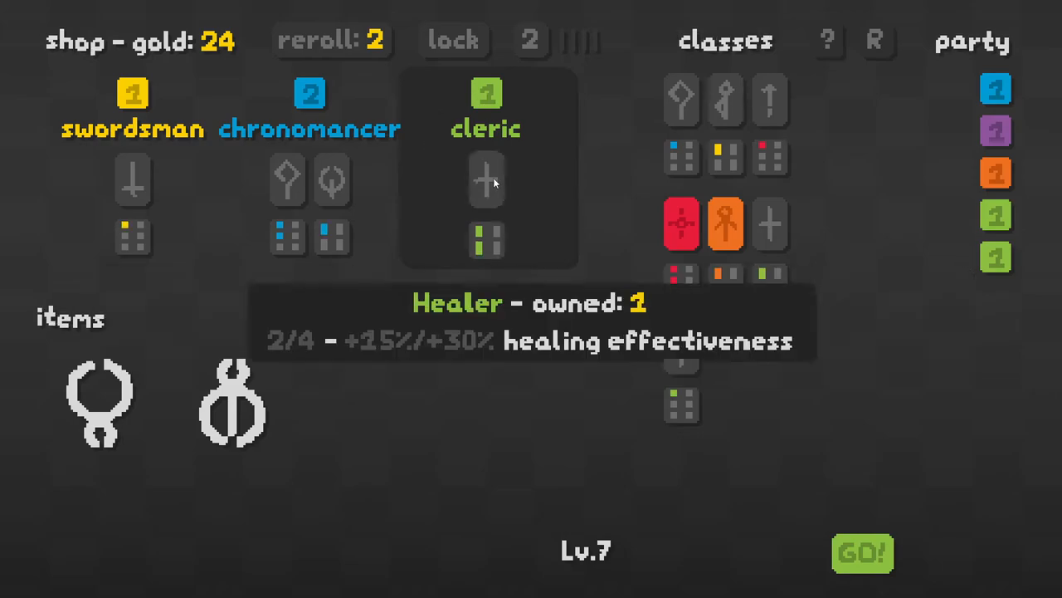
{"action": "mouse_move", "coordinate": [309, 108]}
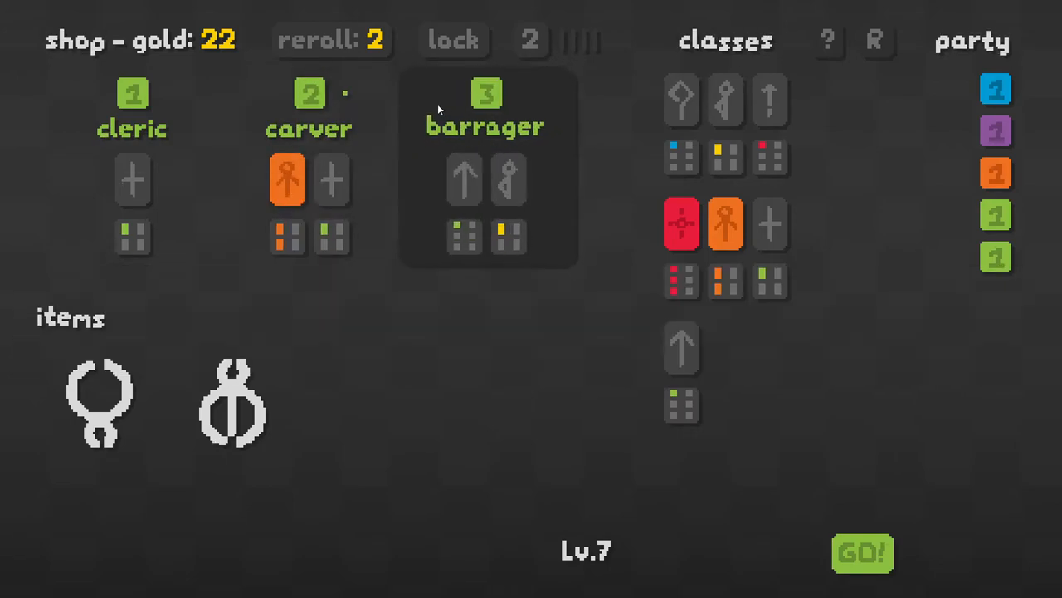
{"action": "mouse_move", "coordinate": [511, 180]}
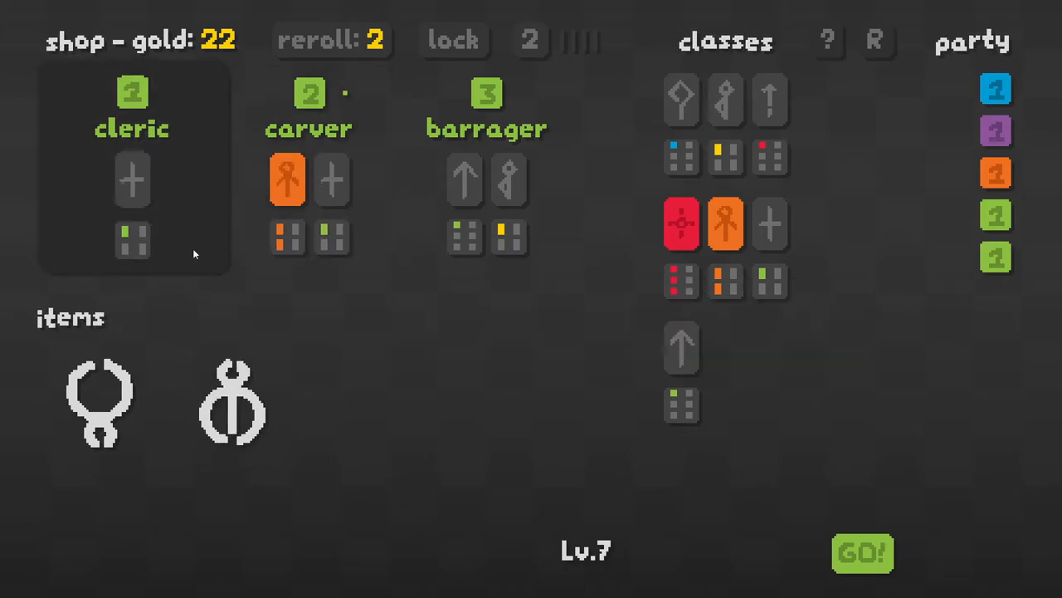
{"action": "mouse_move", "coordinate": [331, 241]}
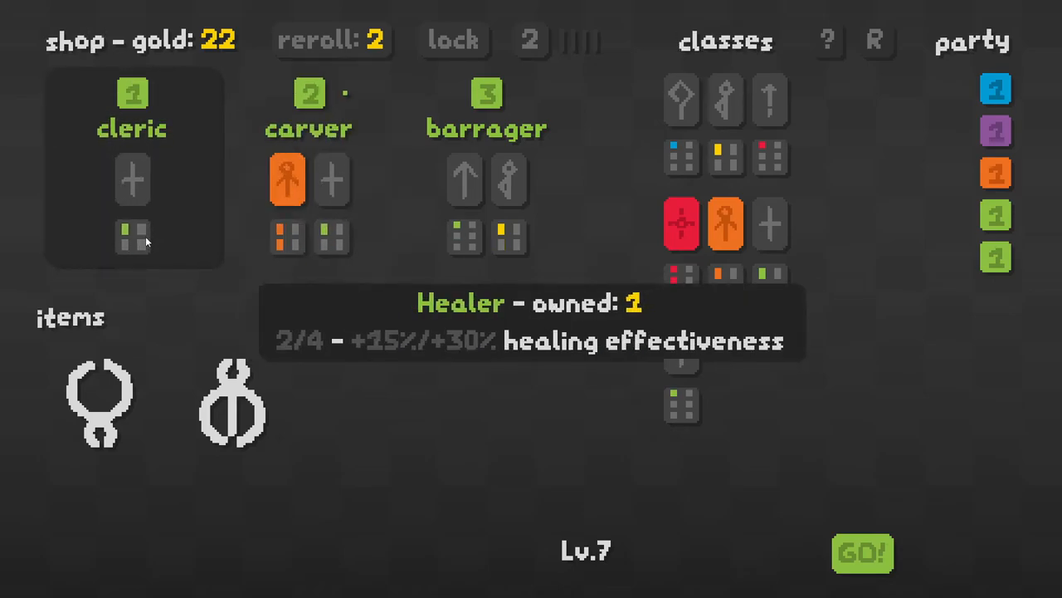
{"action": "mouse_move", "coordinate": [131, 108]}
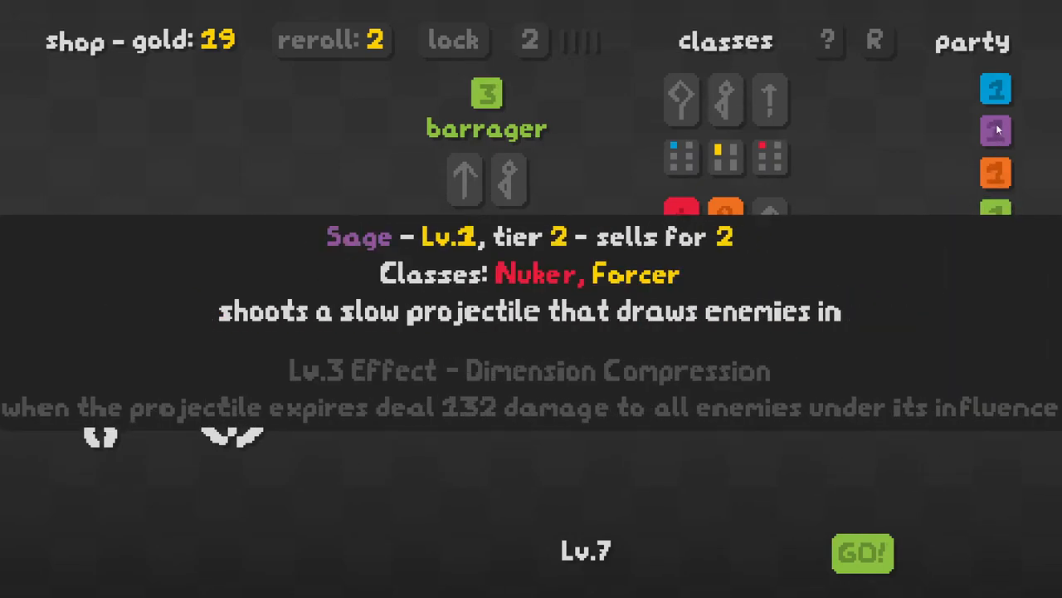
{"action": "left_click", "coordinate": [862, 553]}
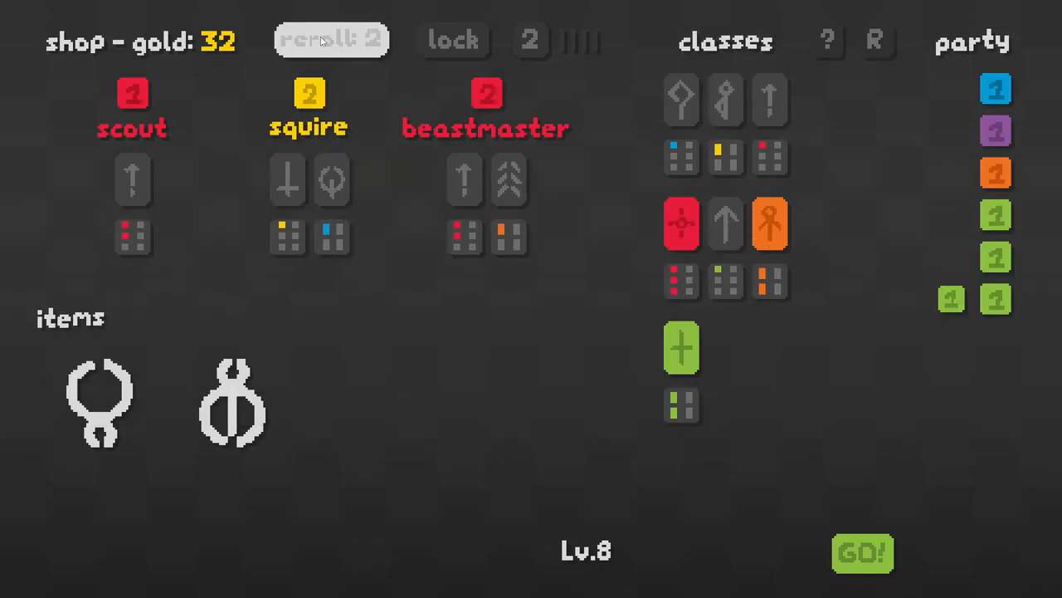
- Reroll the Lv.9 shop and buy the cleric healer
{"action": "left_click", "coordinate": [330, 40]}
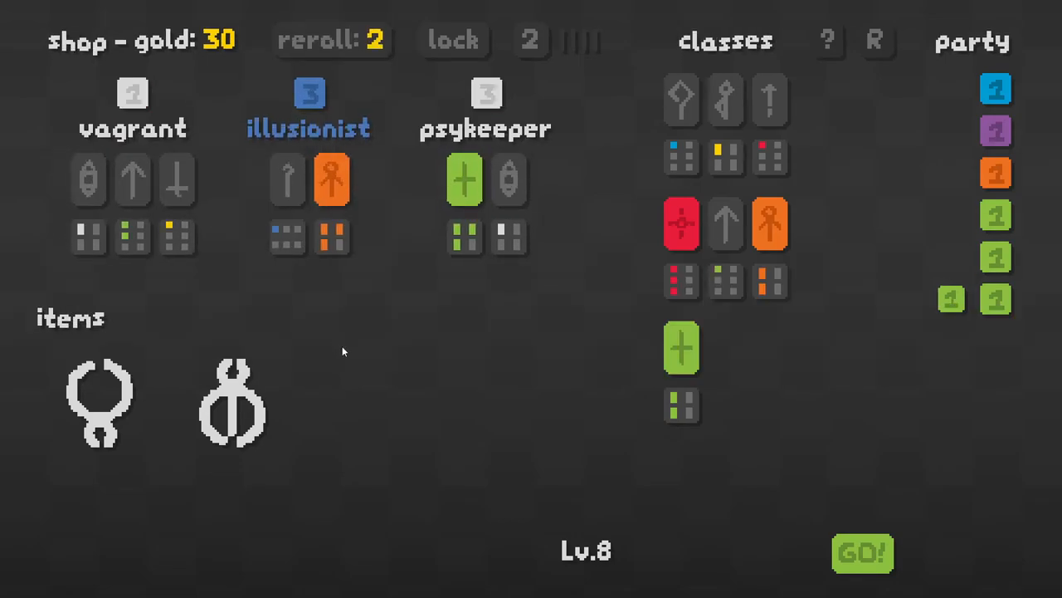
{"action": "mouse_move", "coordinate": [372, 377]}
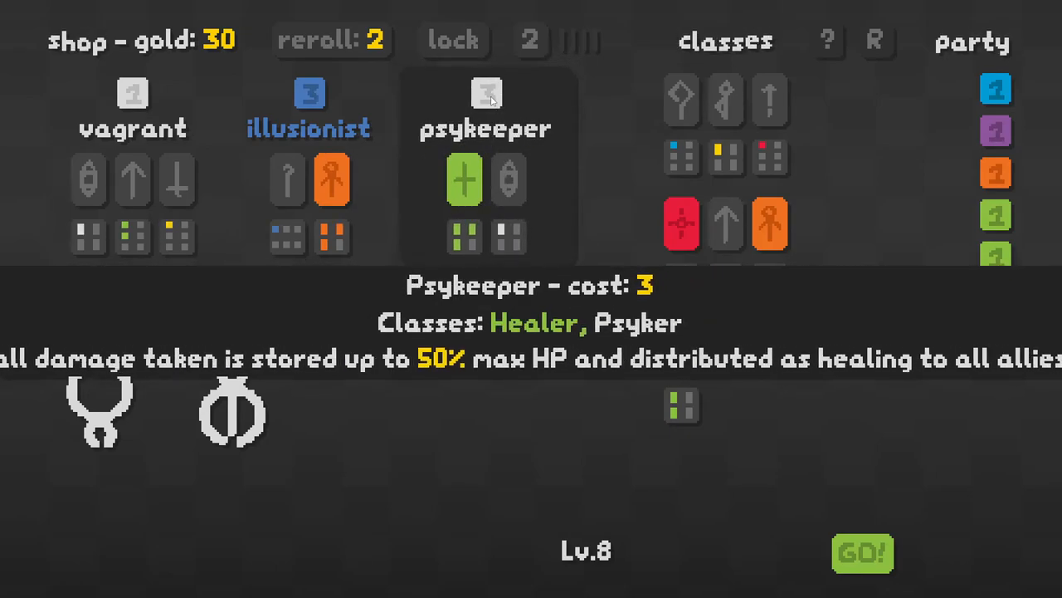
{"action": "left_click", "coordinate": [308, 98]}
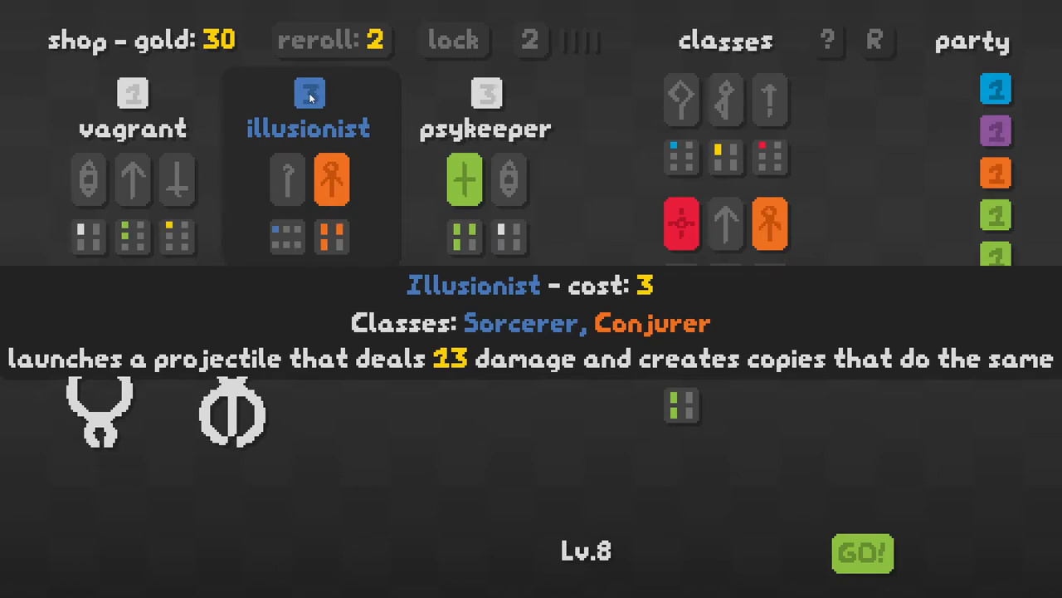
{"action": "mouse_move", "coordinate": [768, 224]}
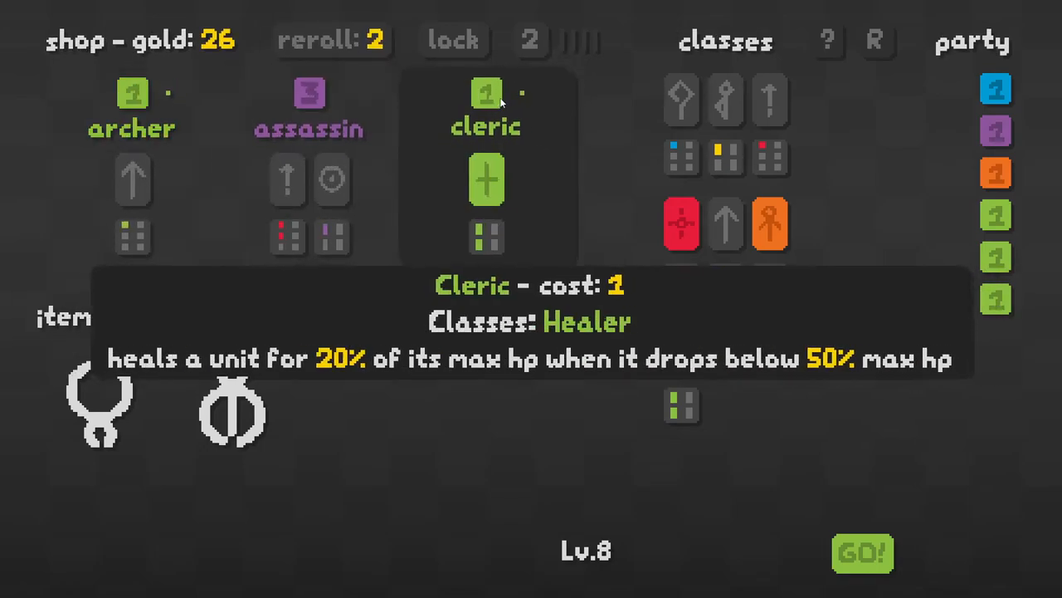
{"action": "left_click", "coordinate": [486, 178]}
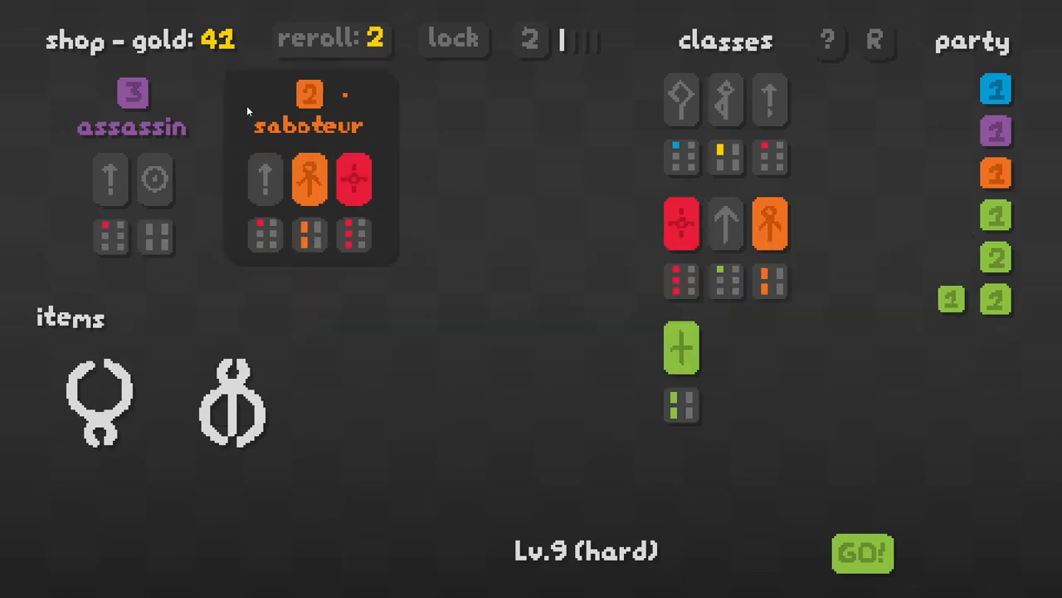
{"action": "mouse_move", "coordinate": [131, 99]}
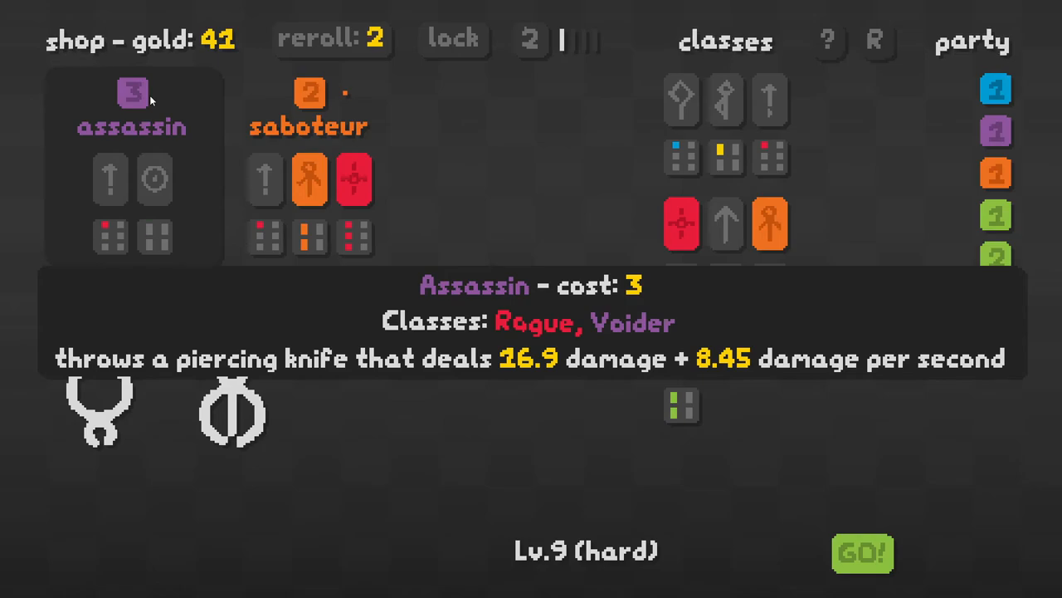
{"action": "mouse_move", "coordinate": [278, 106]}
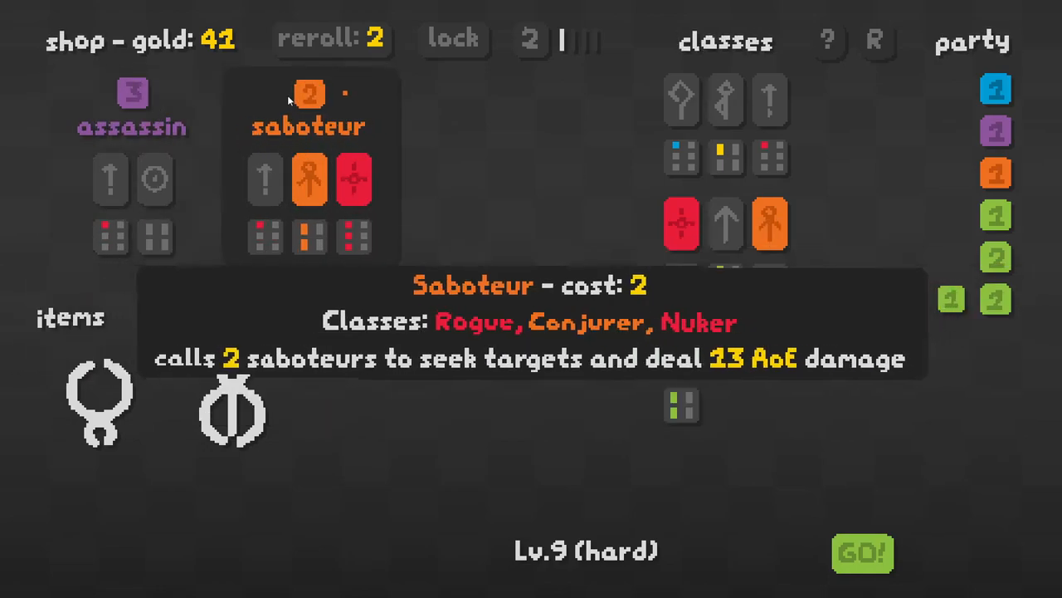
- Buy a second saboteur from the Lv.9 shop
{"action": "left_click", "coordinate": [308, 166]}
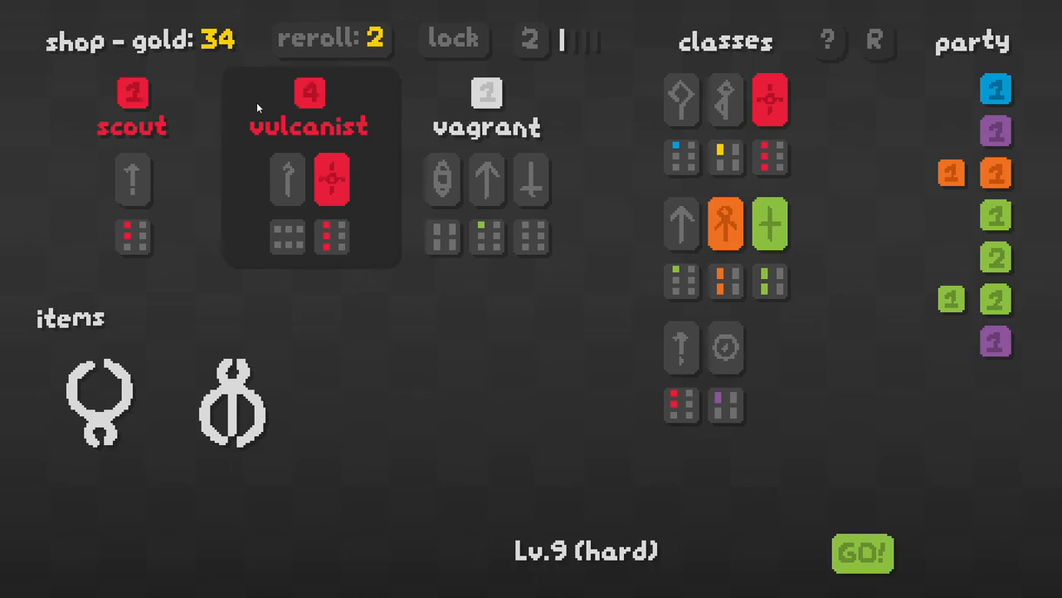
{"action": "mouse_move", "coordinate": [132, 178]}
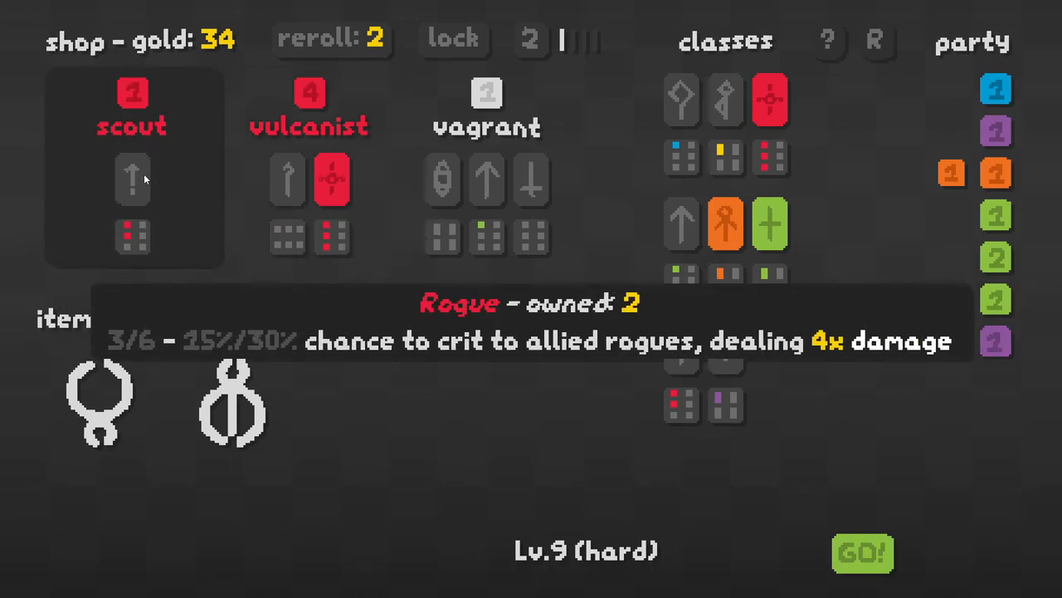
{"action": "mouse_move", "coordinate": [131, 91]}
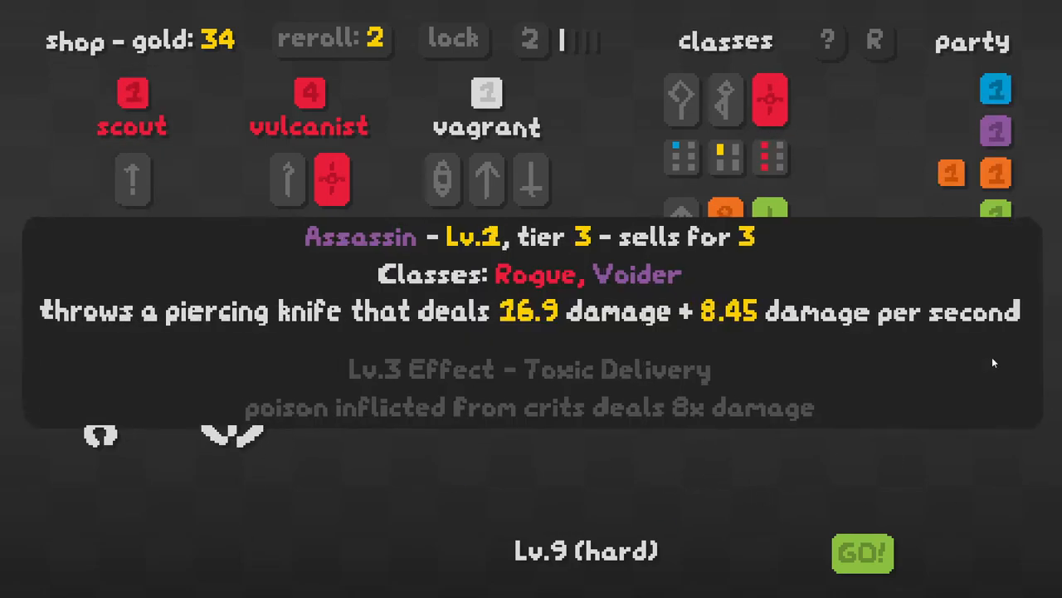
{"action": "mouse_move", "coordinate": [996, 174]}
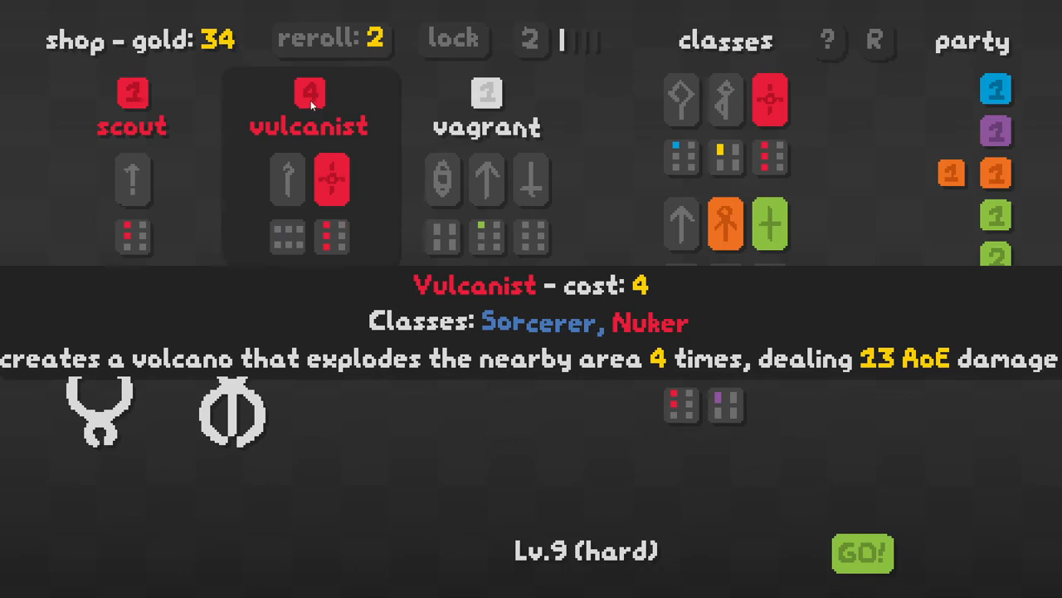
{"action": "mouse_move", "coordinate": [331, 179]}
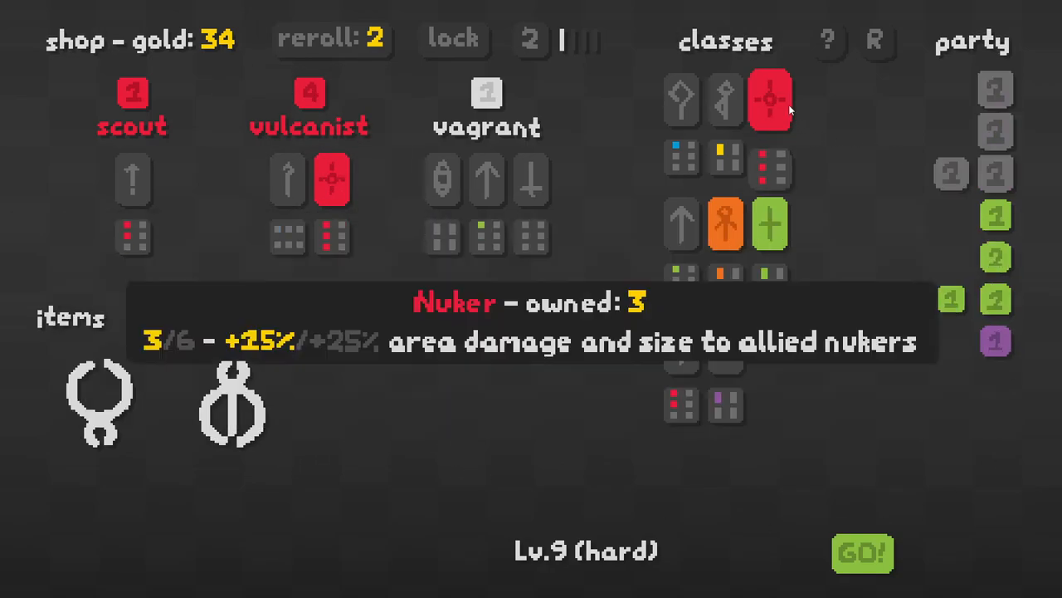
{"action": "mouse_move", "coordinate": [996, 174]}
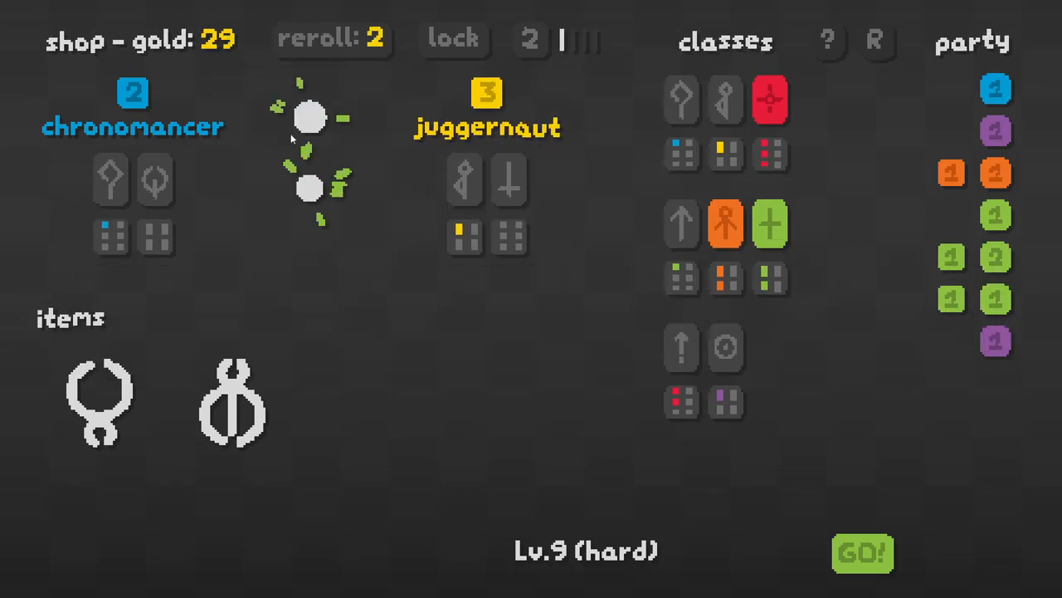
{"action": "mouse_move", "coordinate": [488, 179]}
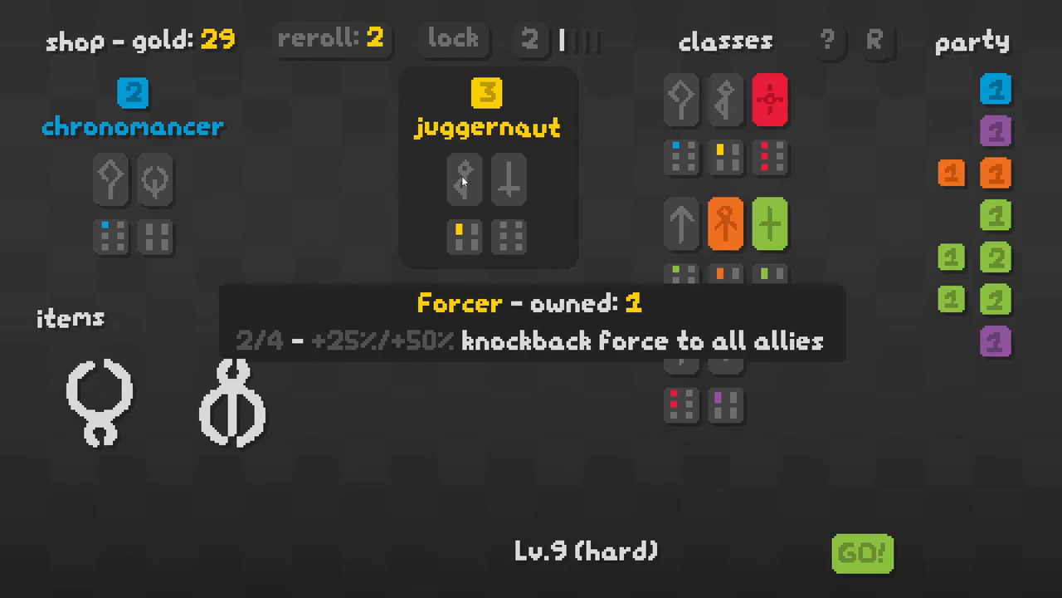
{"action": "mouse_move", "coordinate": [440, 101]}
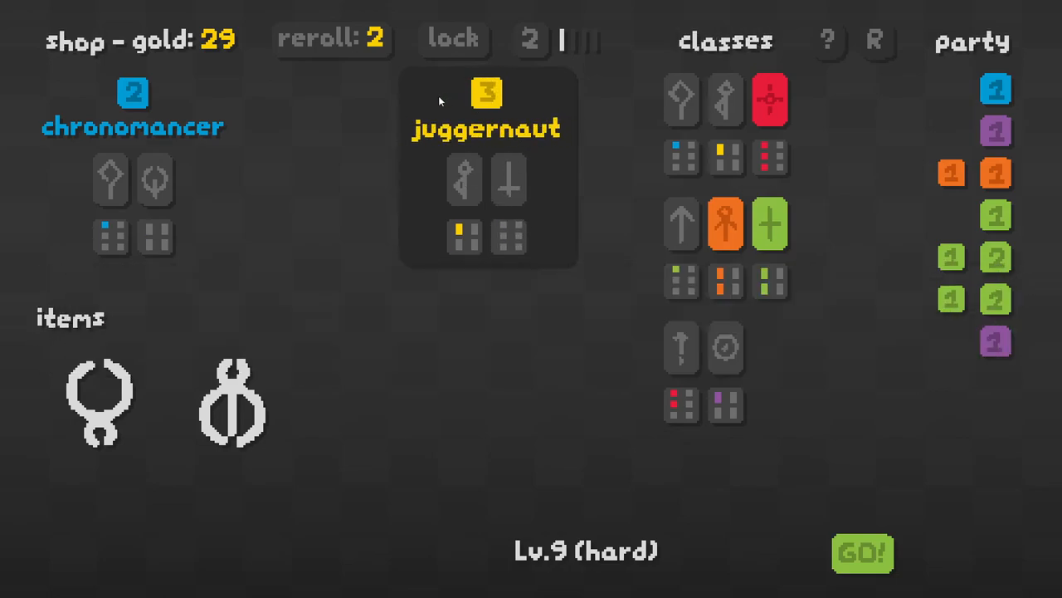
{"action": "mouse_move", "coordinate": [680, 224]}
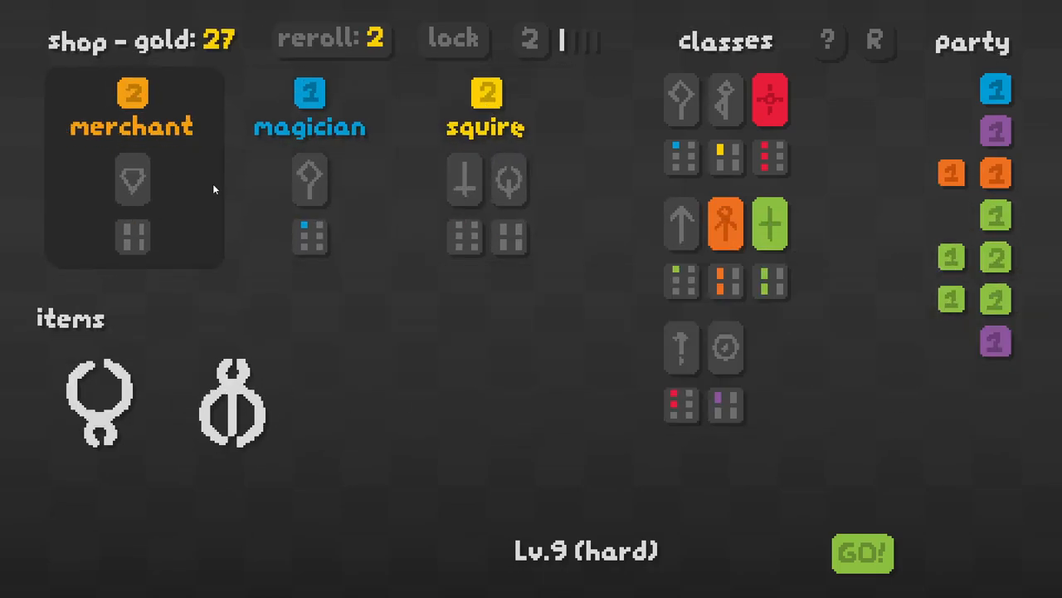
{"action": "mouse_move", "coordinate": [133, 96]}
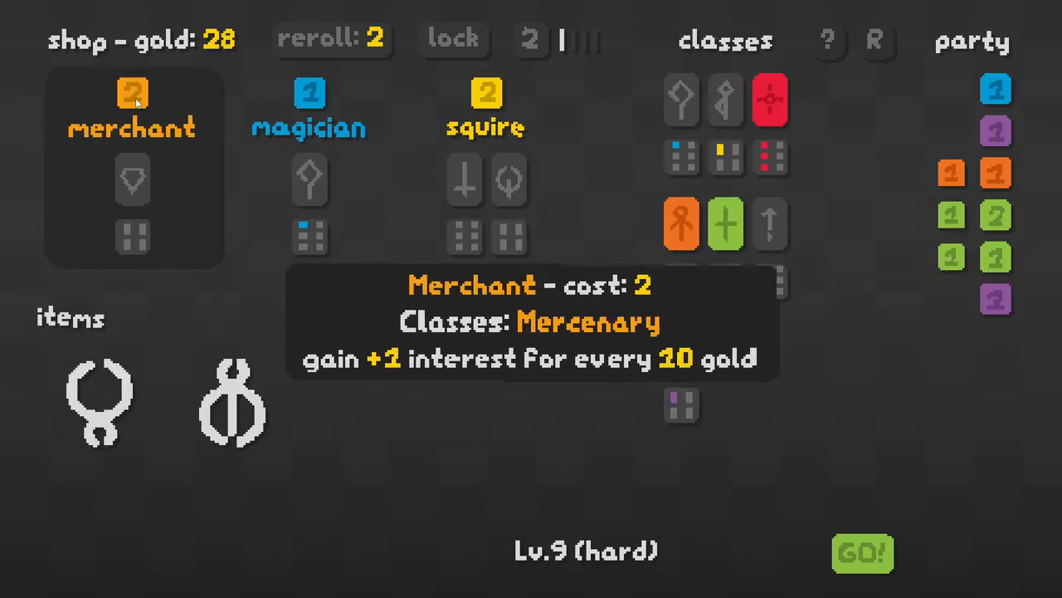
- Buy the merchant for interest gold, leaving 26 gold
{"action": "left_click", "coordinate": [131, 94]}
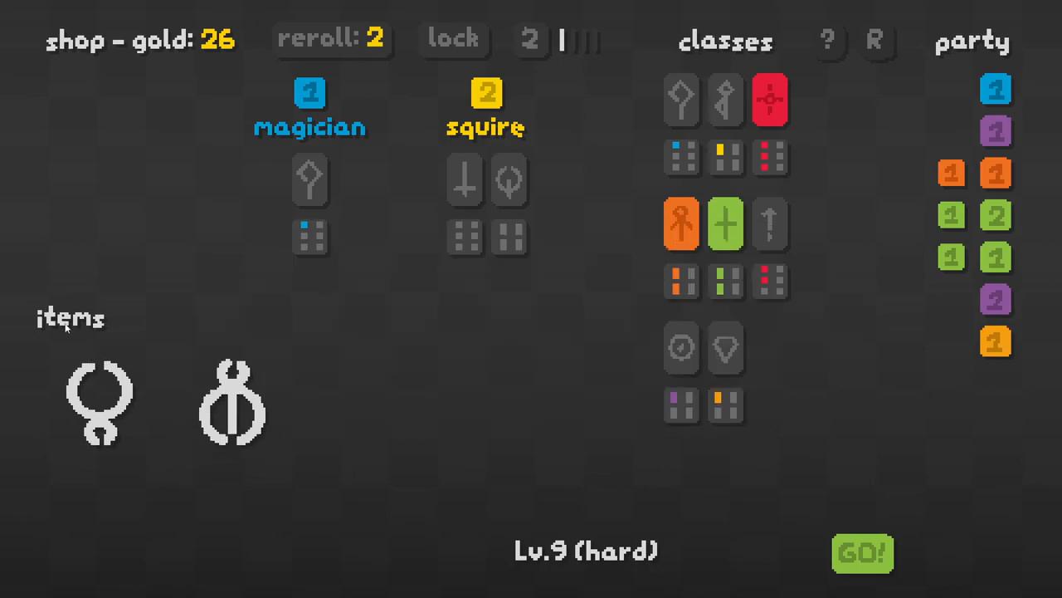
{"action": "mouse_move", "coordinate": [232, 407]}
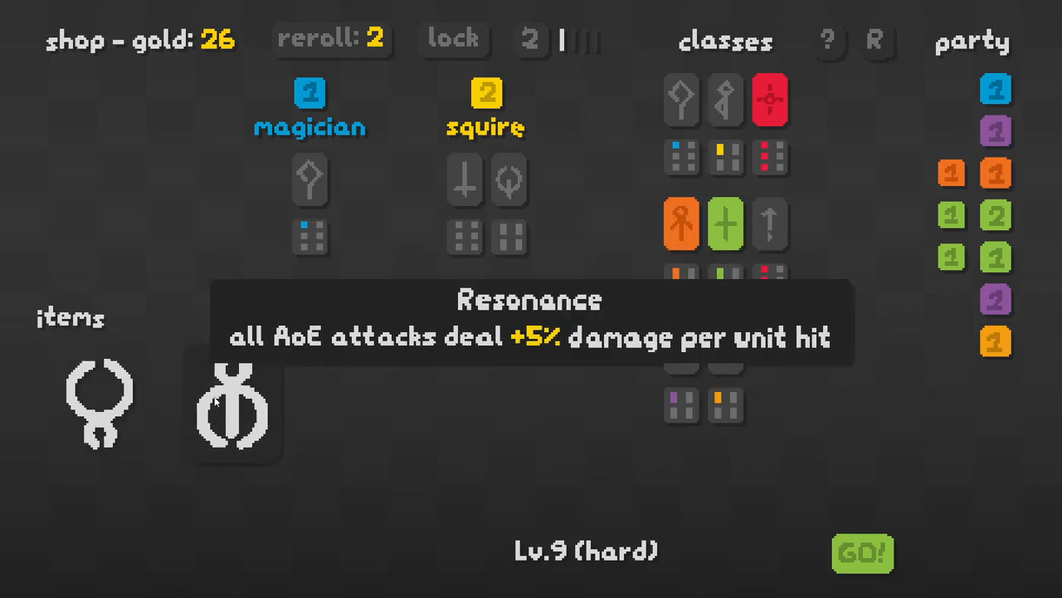
{"action": "mouse_move", "coordinate": [467, 397]}
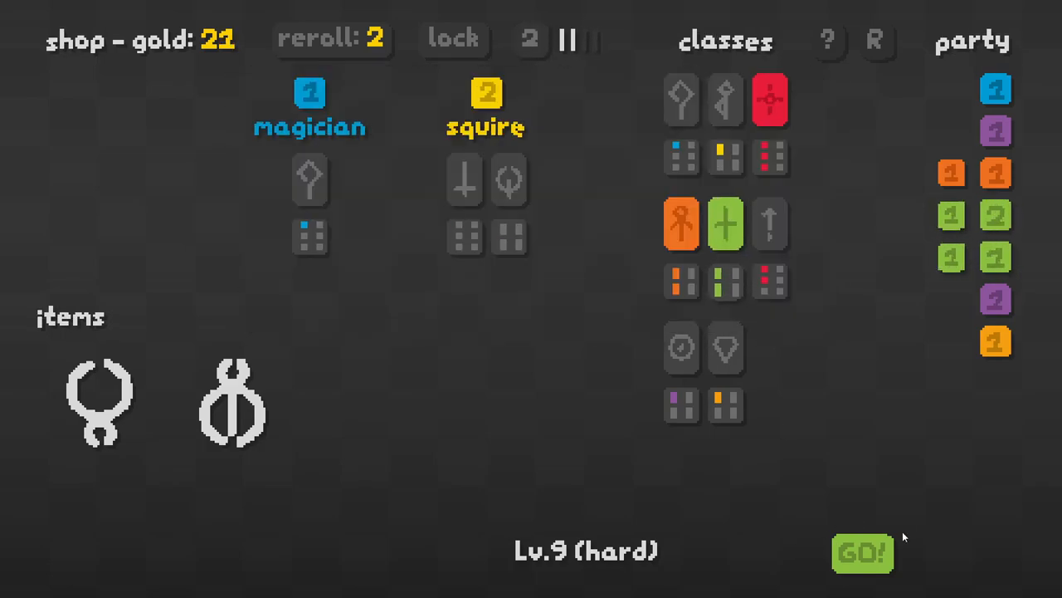
- Start the level 9 wave, beginning at wave 1 of 5
{"action": "left_click", "coordinate": [861, 554]}
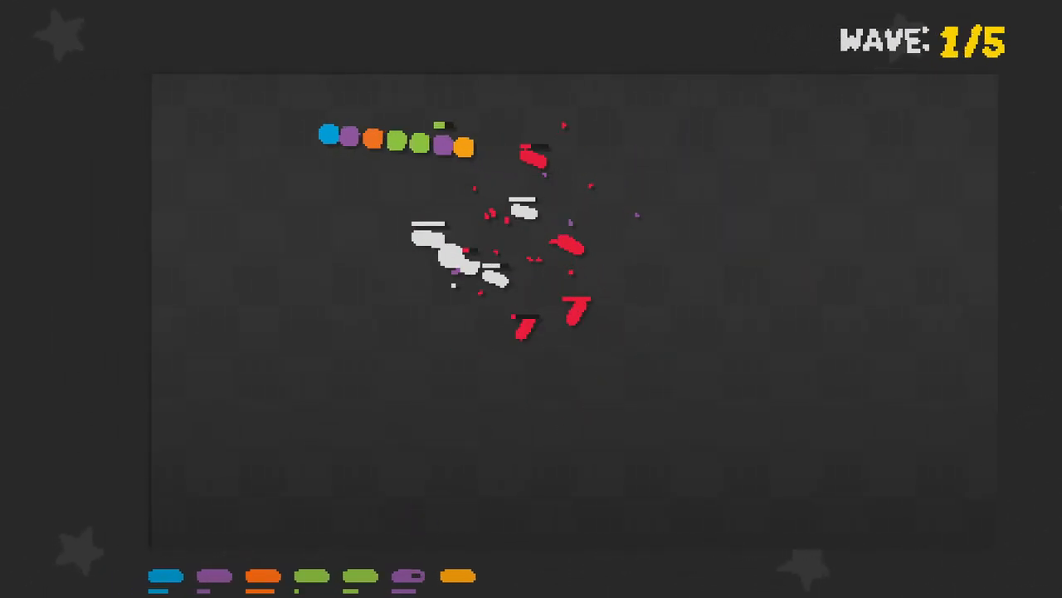